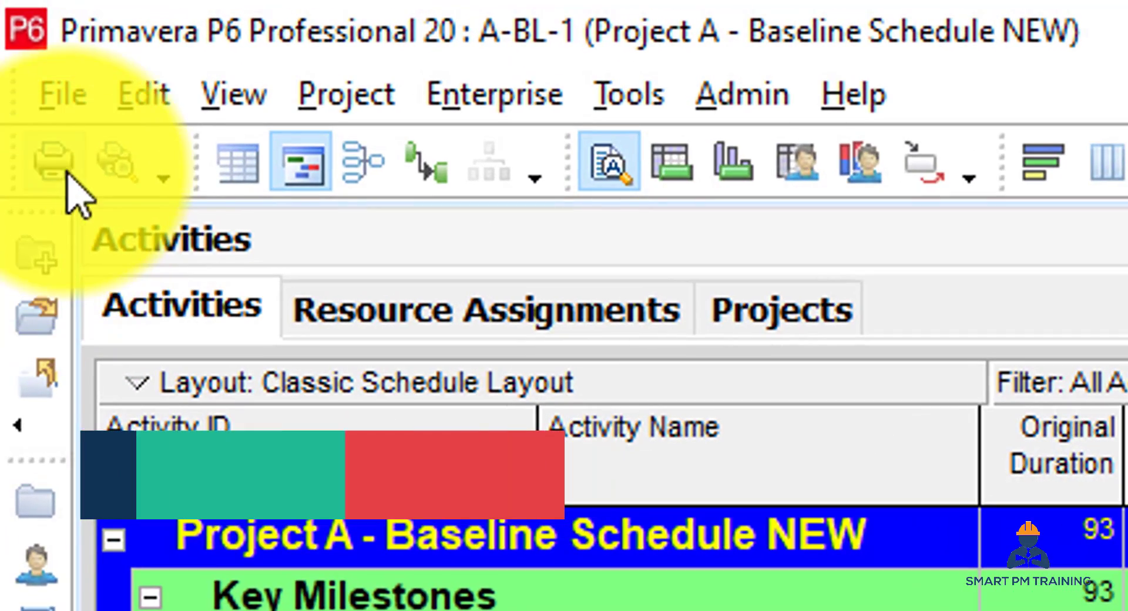
pyautogui.moveTo(119, 162)
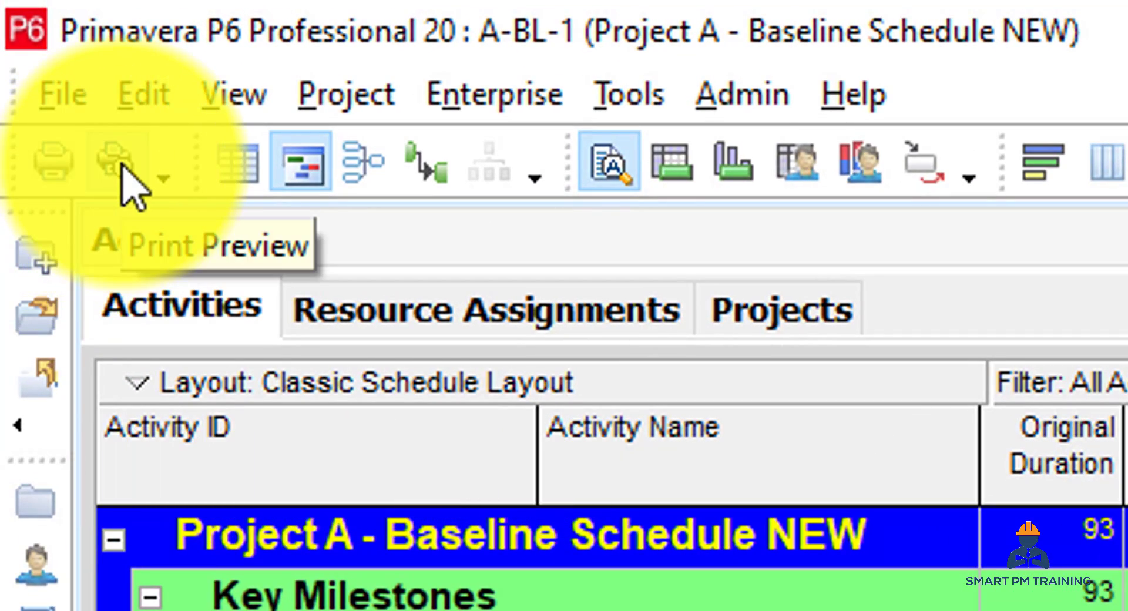
# Open Print Preview from the toolbar to view Project A's baseline schedule.
pyautogui.click(112, 160)
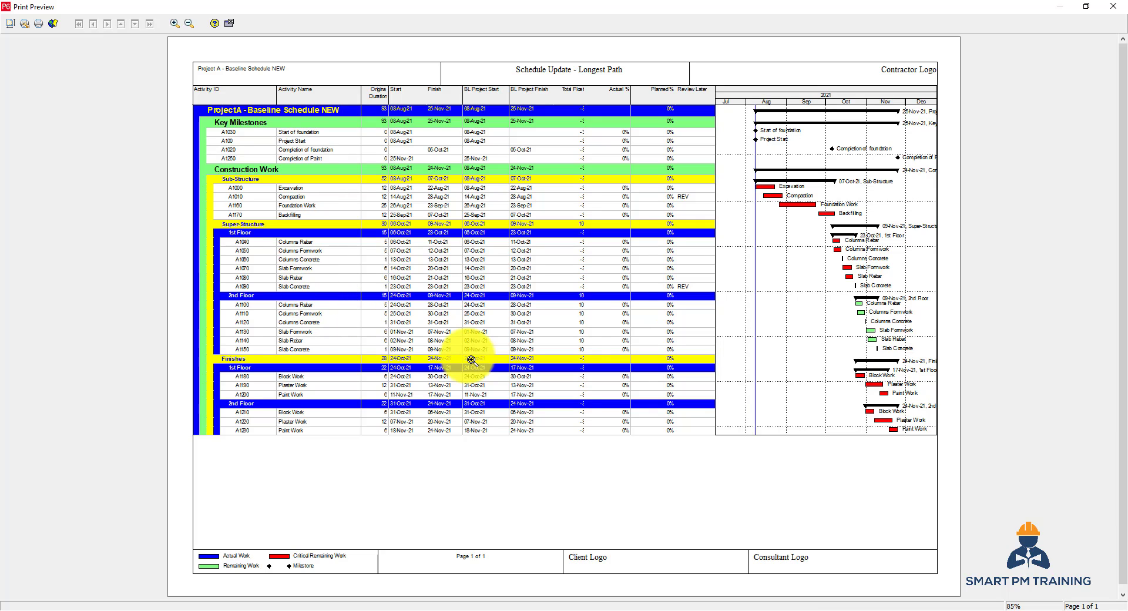
pyautogui.moveTo(9, 24)
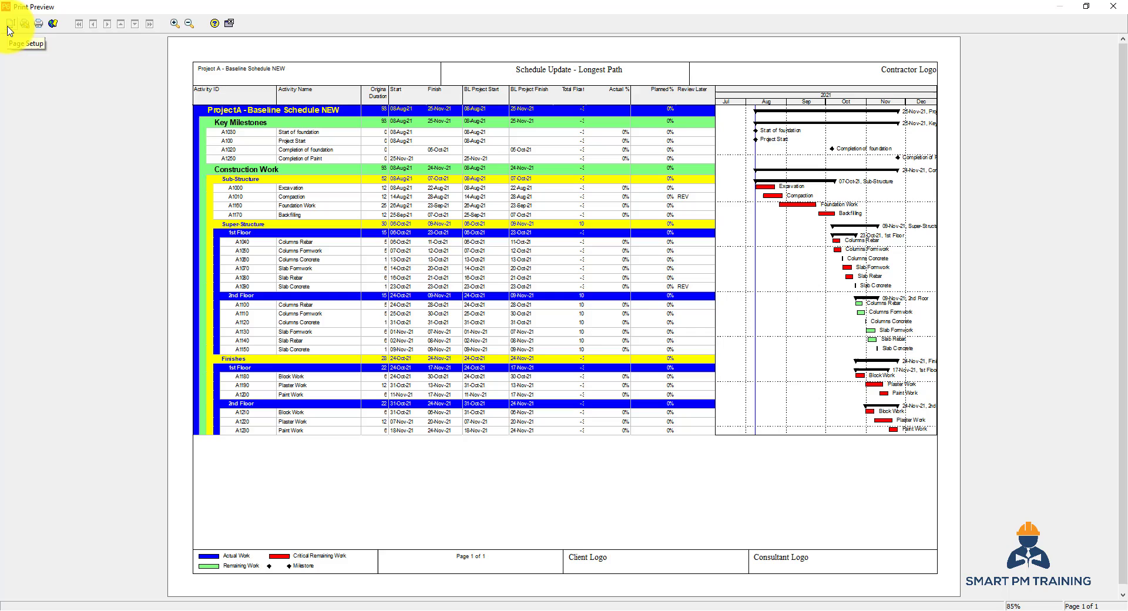
# Open Page Setup with landscape A3 paper and apply it to the preview.
pyautogui.click(23, 23)
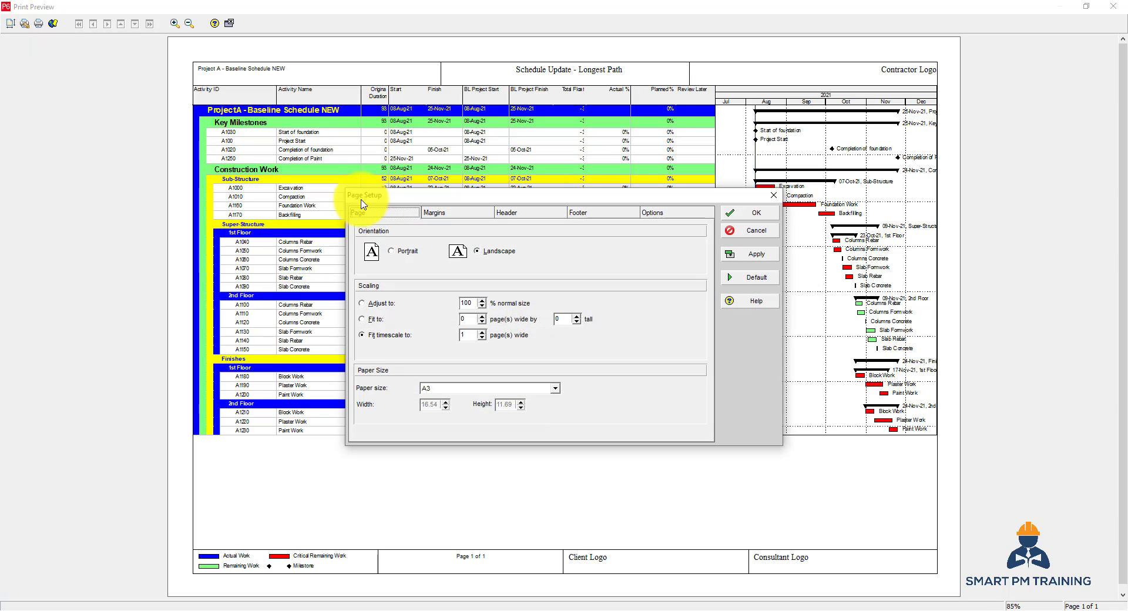
pyautogui.click(390, 250)
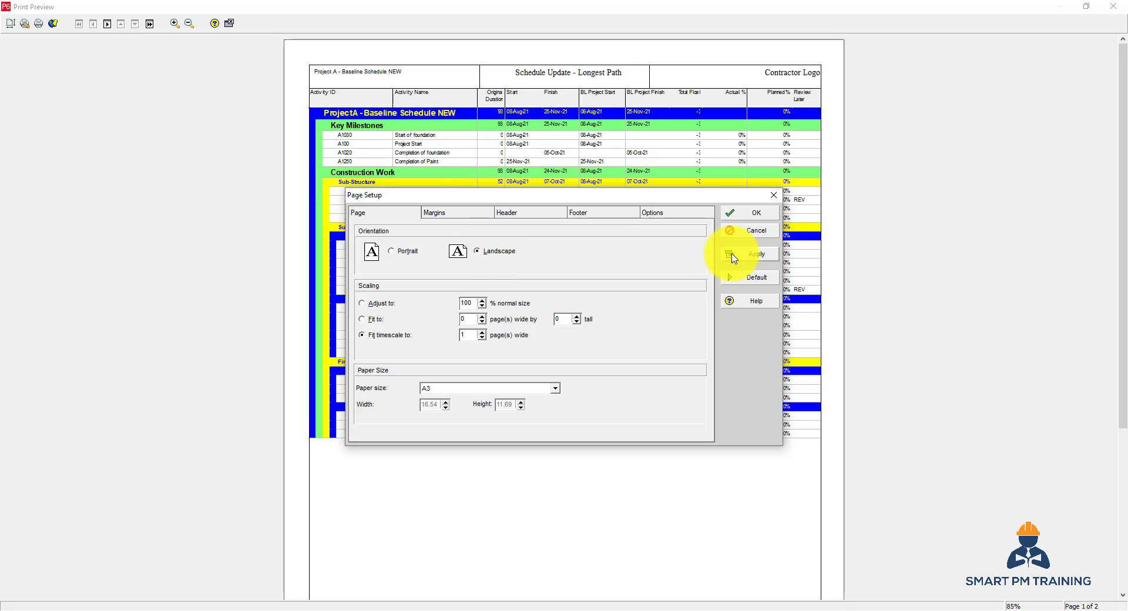
pyautogui.click(748, 253)
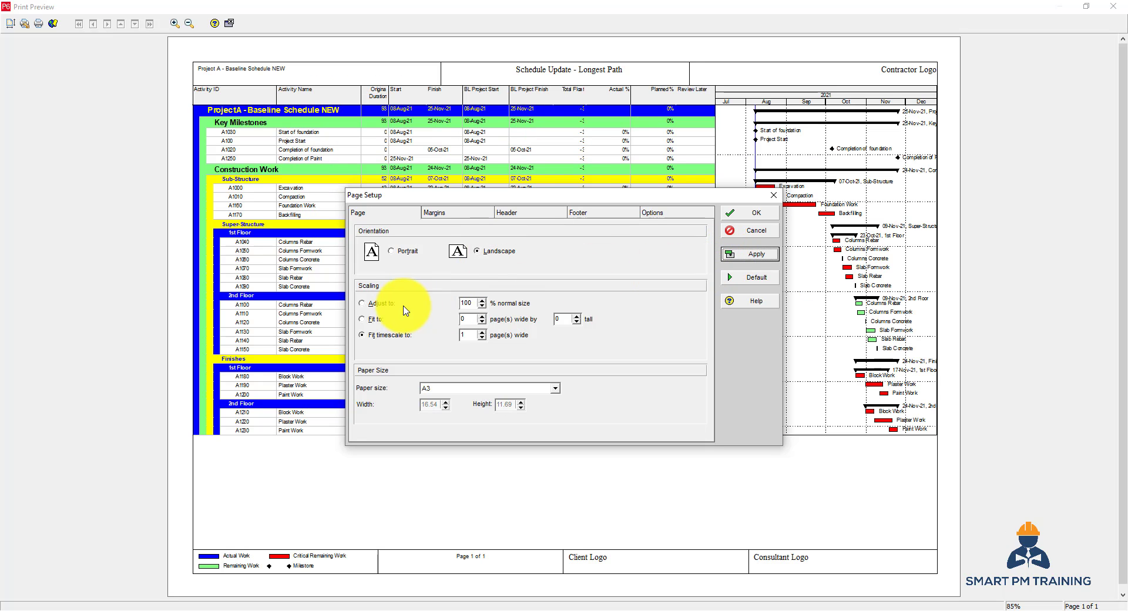
# Compare Adjust to, Fit to and Fit timescale scaling, ending on timescale one page wide.
pyautogui.click(362, 302)
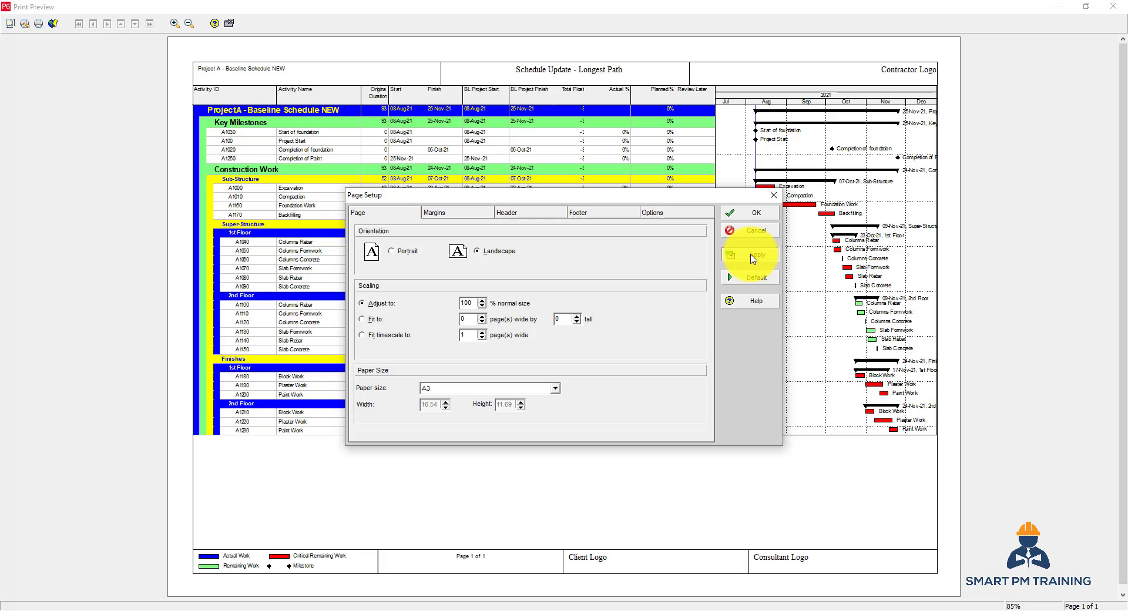
pyautogui.click(749, 254)
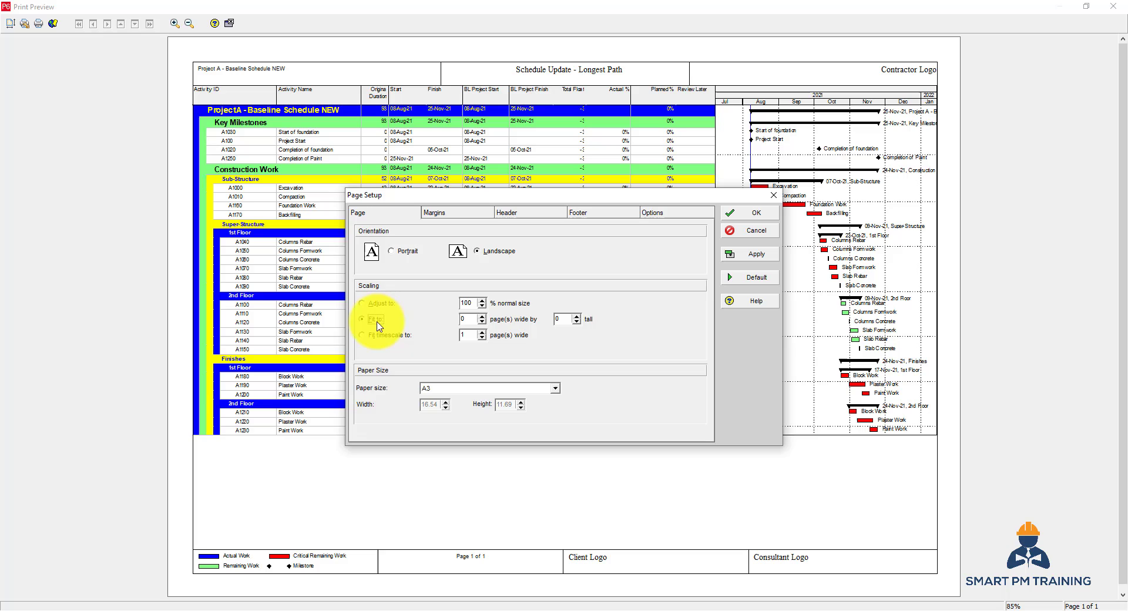
pyautogui.click(362, 319)
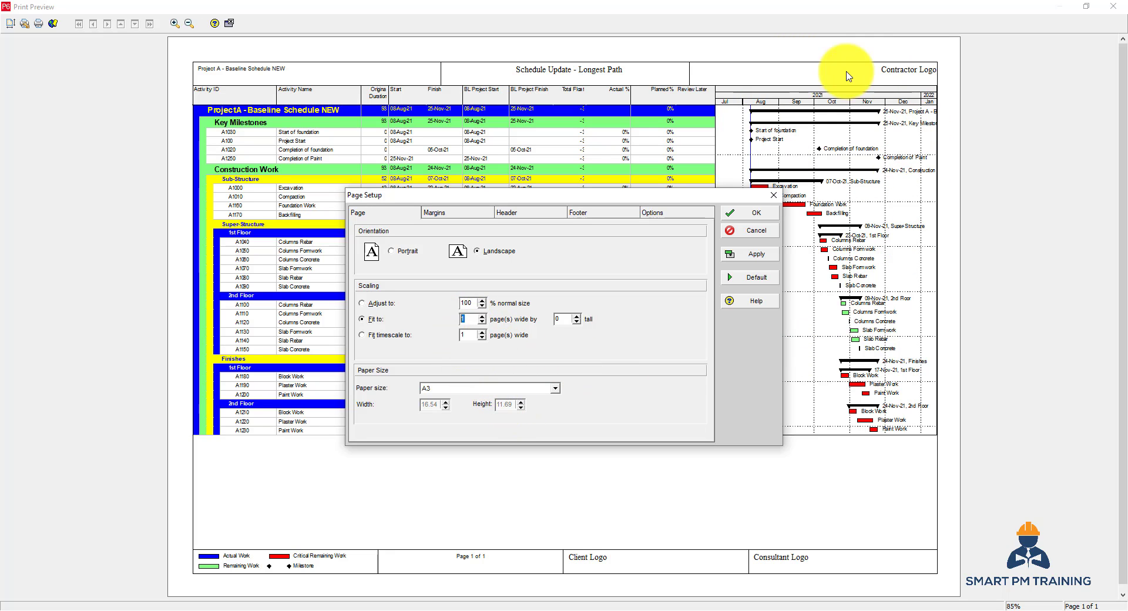
pyautogui.moveTo(1052, 141)
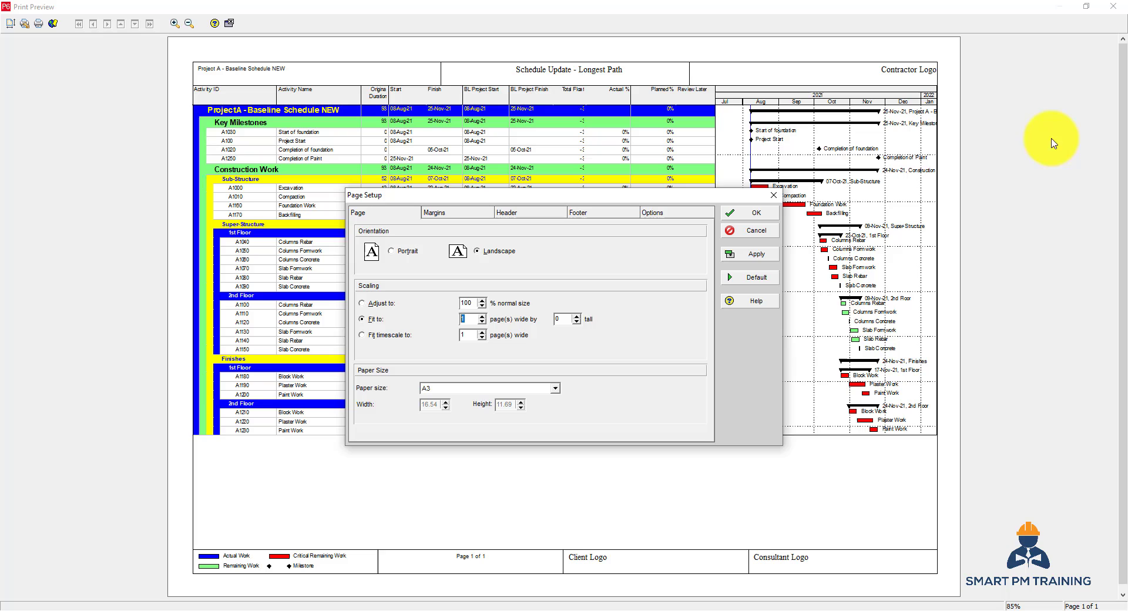
pyautogui.click(361, 335)
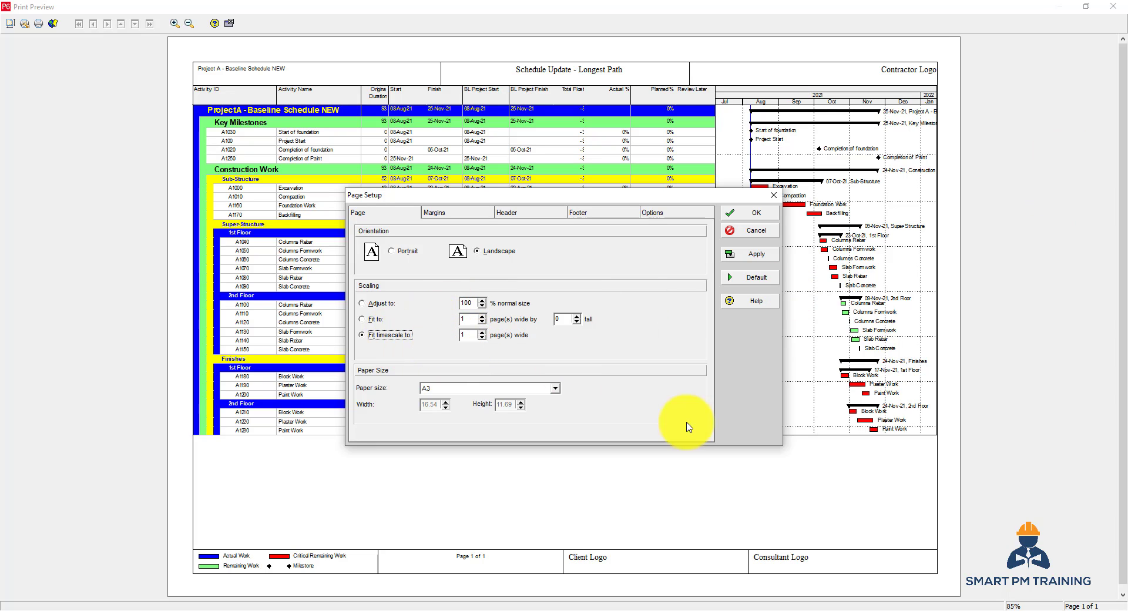
pyautogui.moveTo(853, 537)
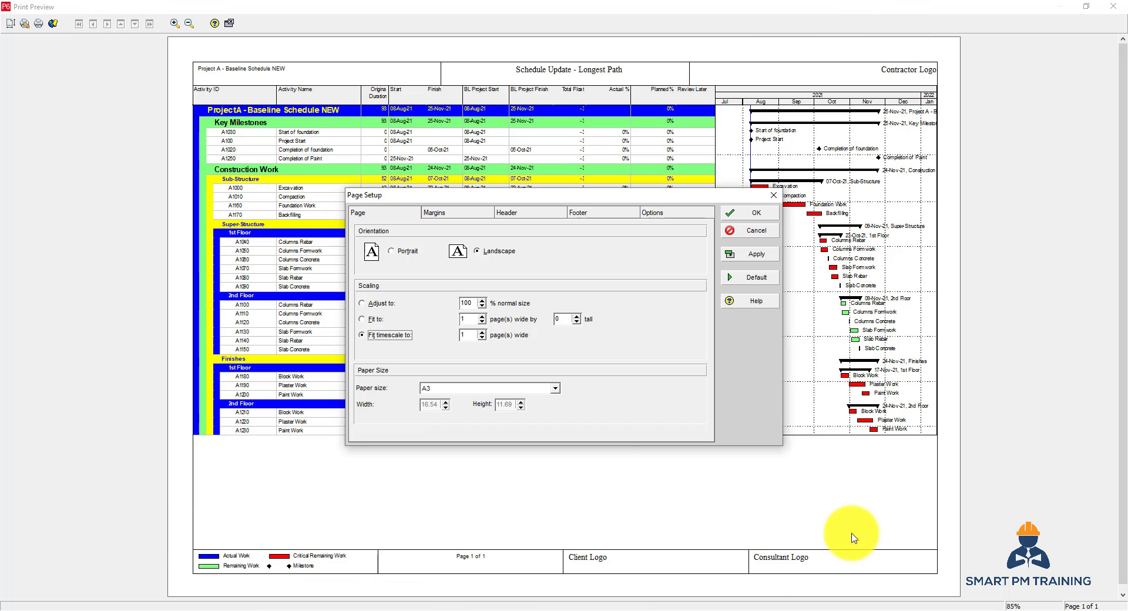
pyautogui.moveTo(510, 314)
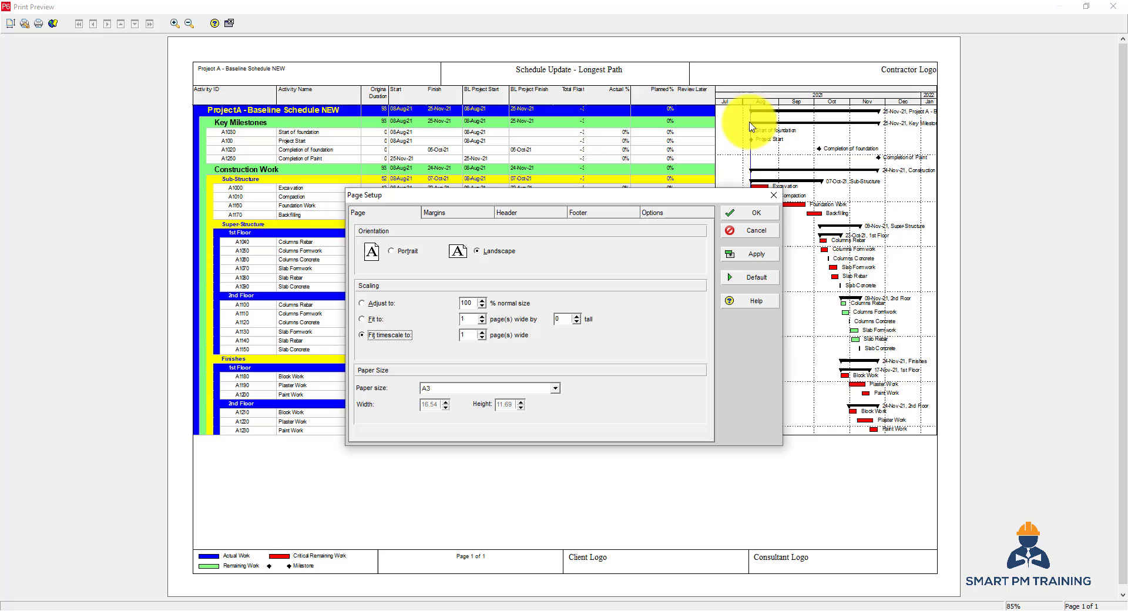
pyautogui.moveTo(898, 103)
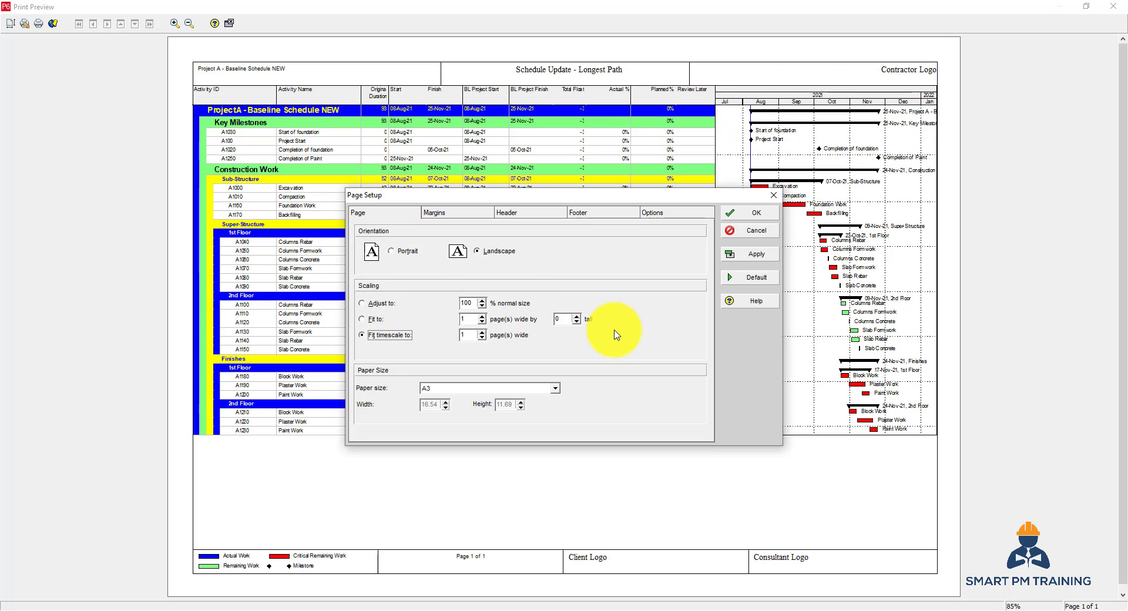
pyautogui.moveTo(942, 291)
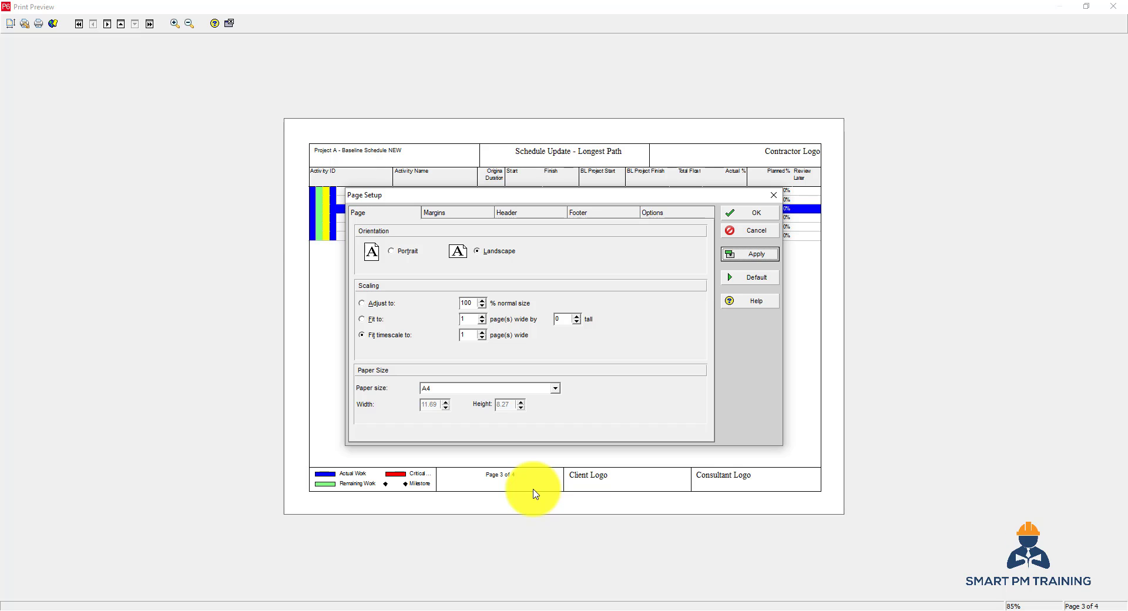
# Confirm the A4 page setup and page through all four preview pages, ending on page three.
pyautogui.click(77, 24)
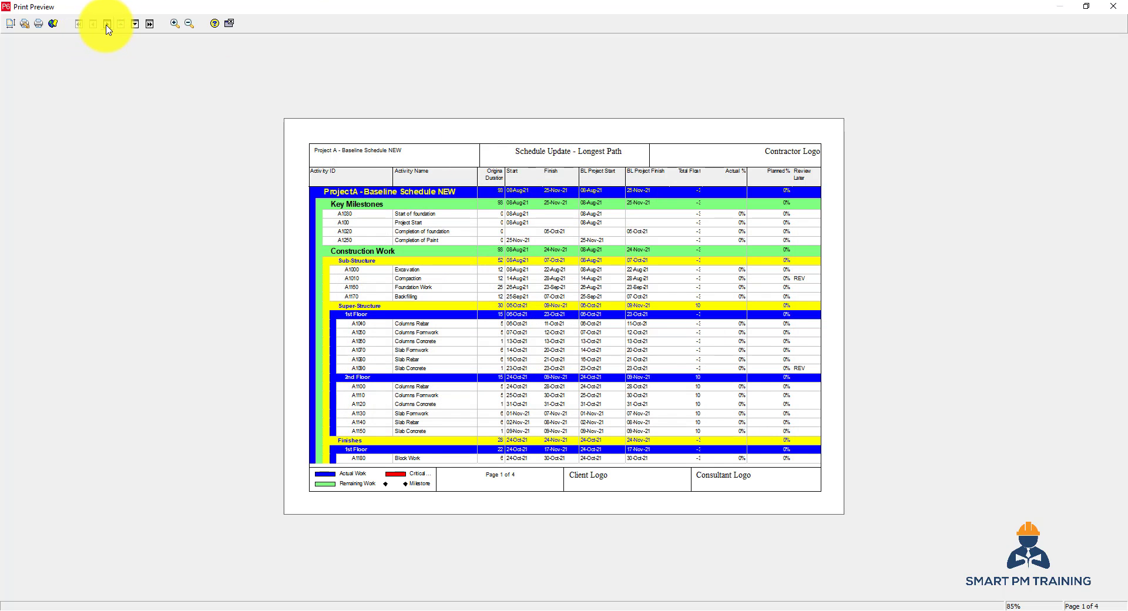
pyautogui.click(107, 23)
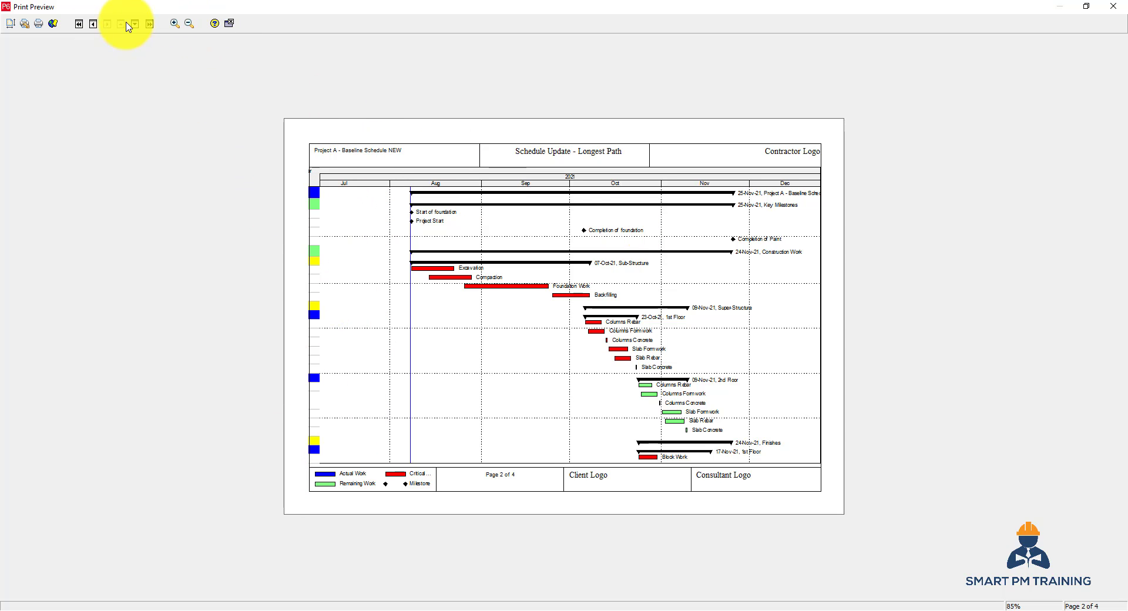
pyautogui.click(92, 23)
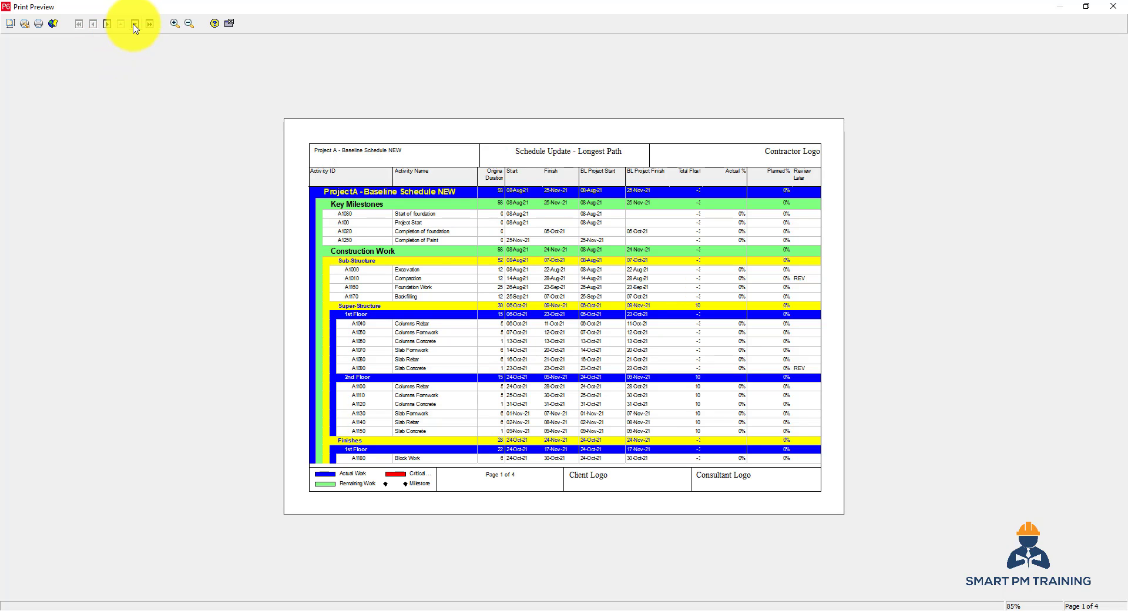
pyautogui.click(108, 23)
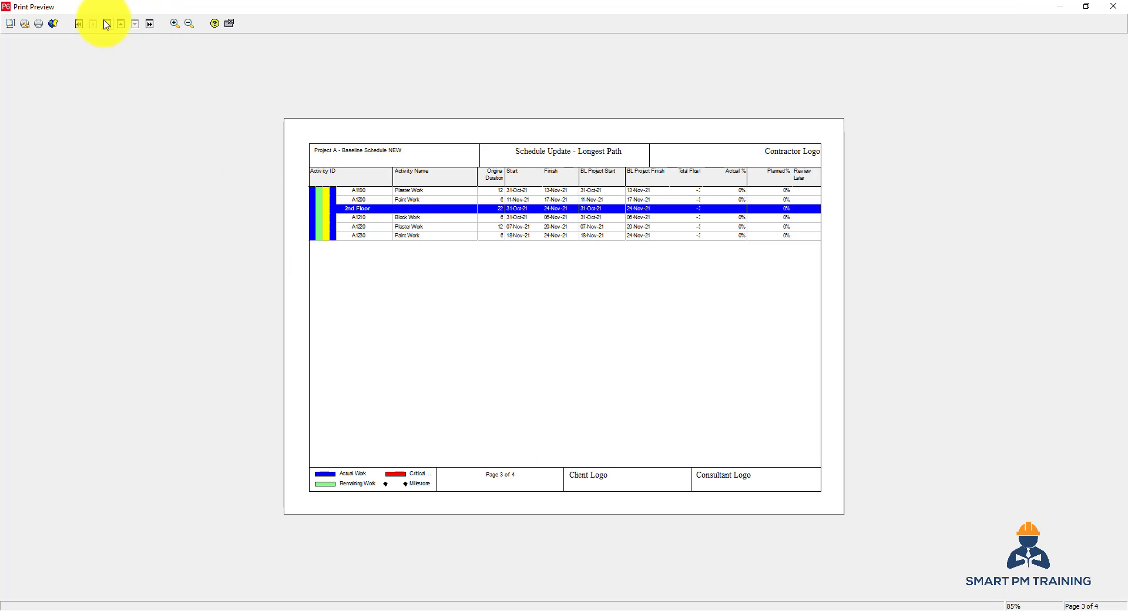
pyautogui.click(120, 23)
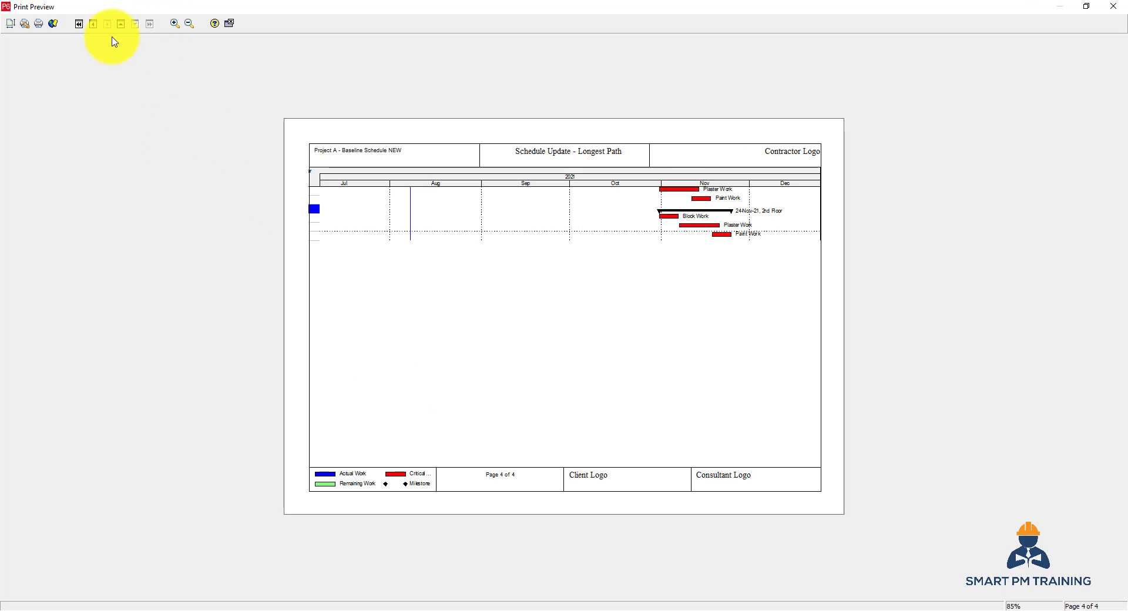
pyautogui.click(92, 22)
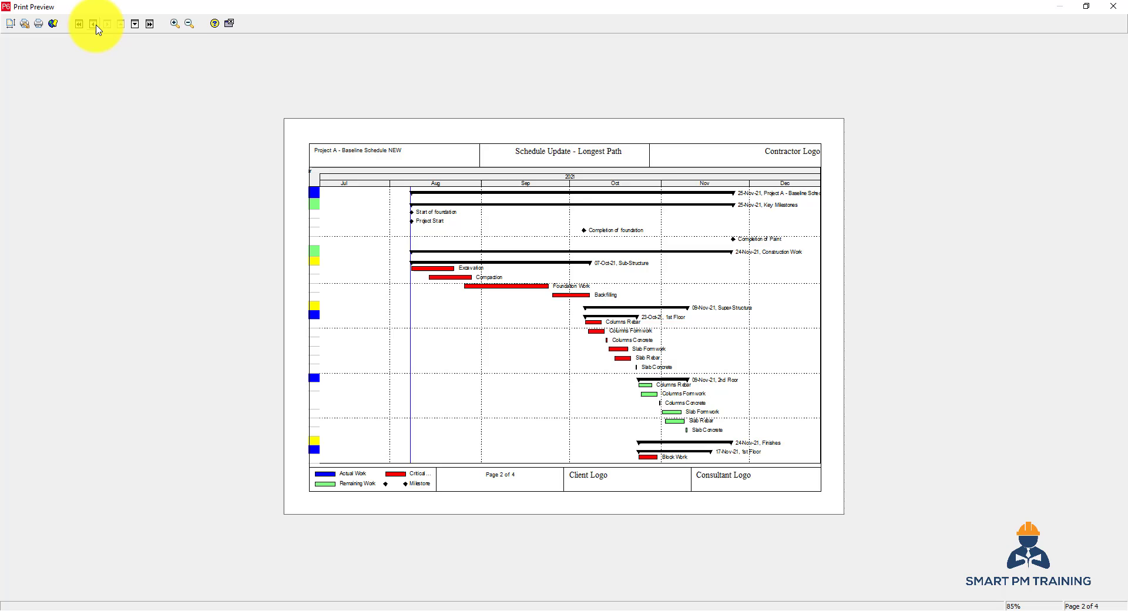
pyautogui.click(78, 23)
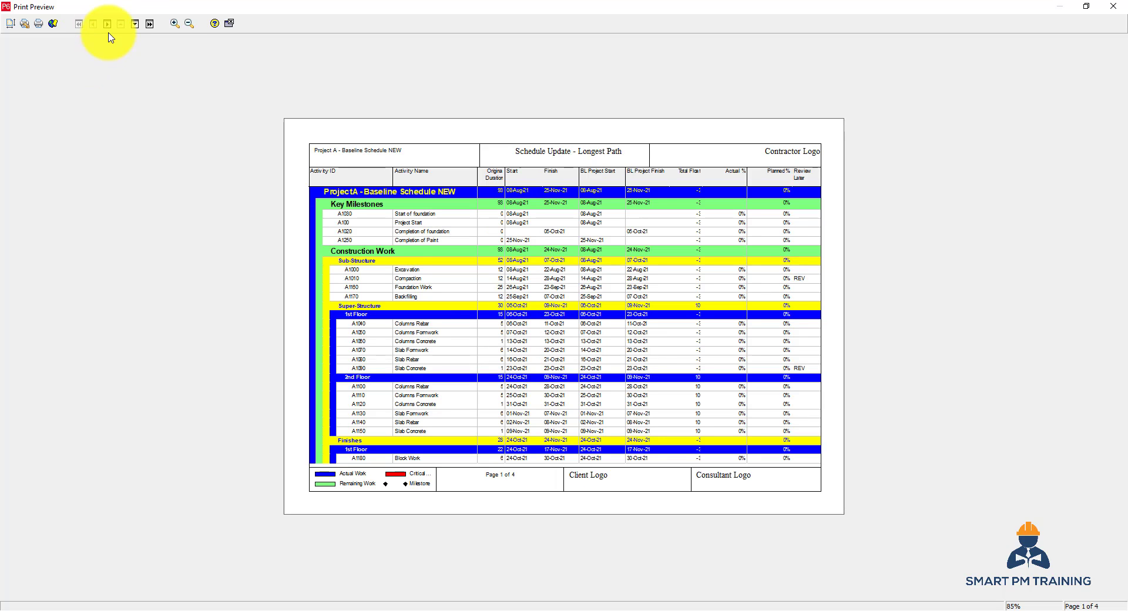
pyautogui.click(108, 23)
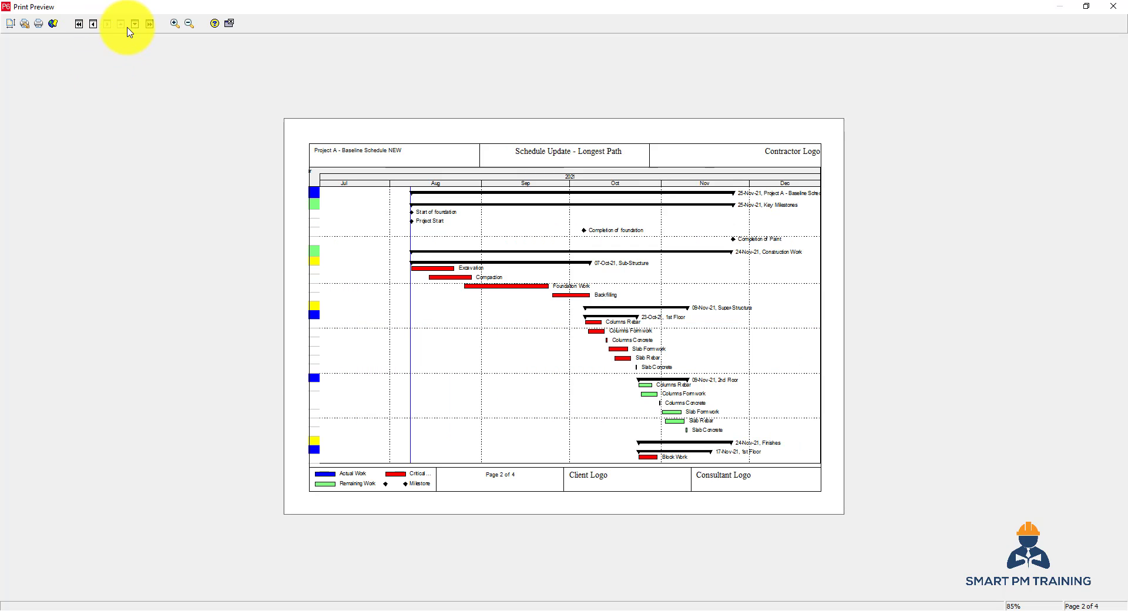
pyautogui.click(92, 23)
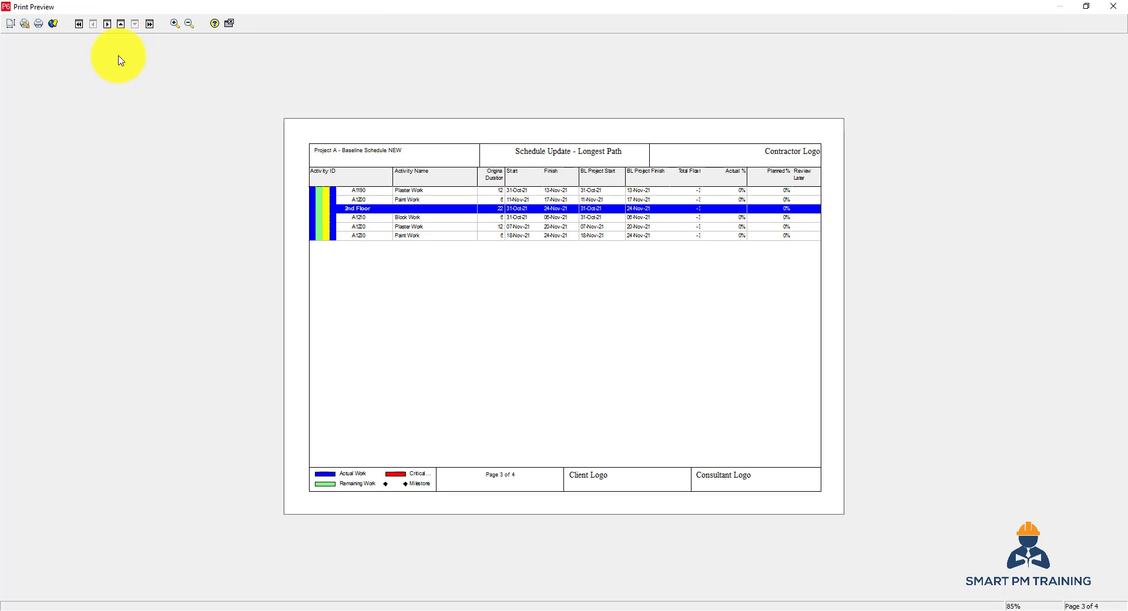
pyautogui.moveTo(517, 65)
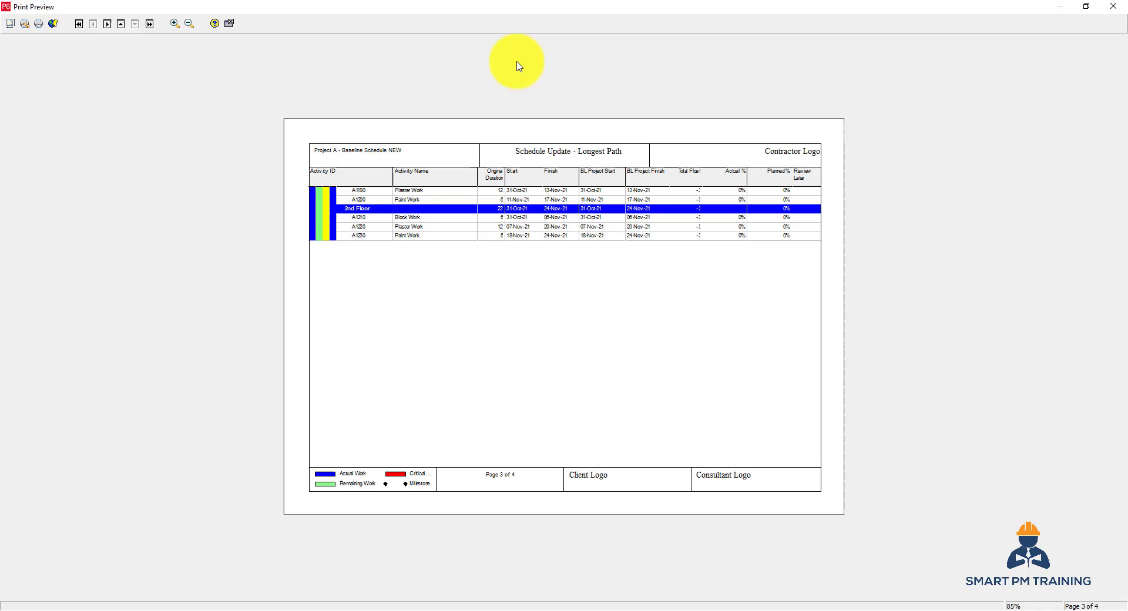
pyautogui.moveTo(536, 168)
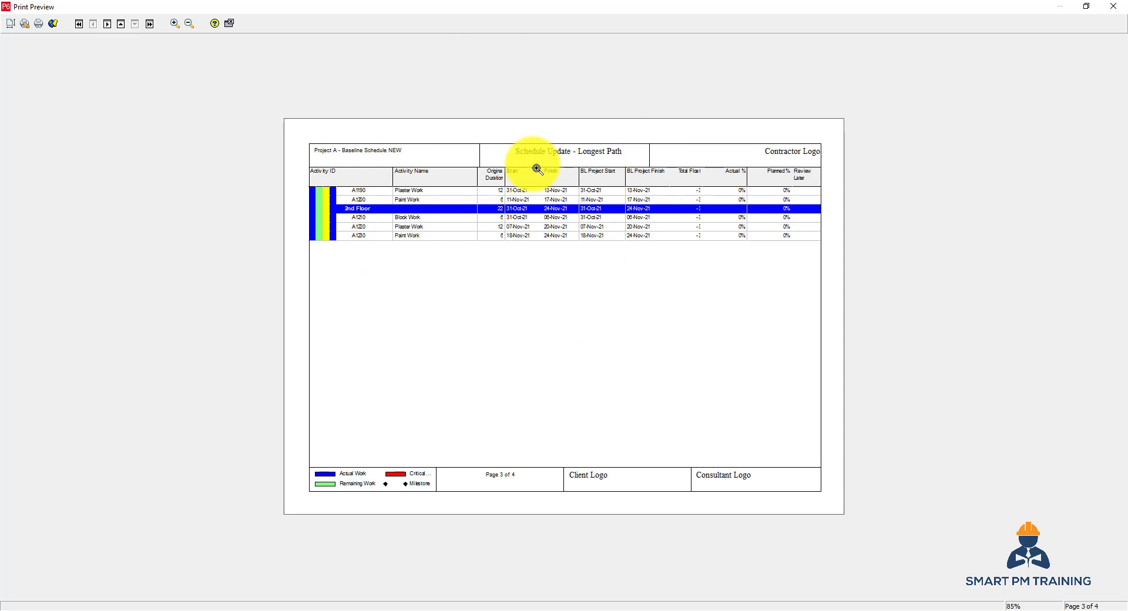
pyautogui.moveTo(756, 419)
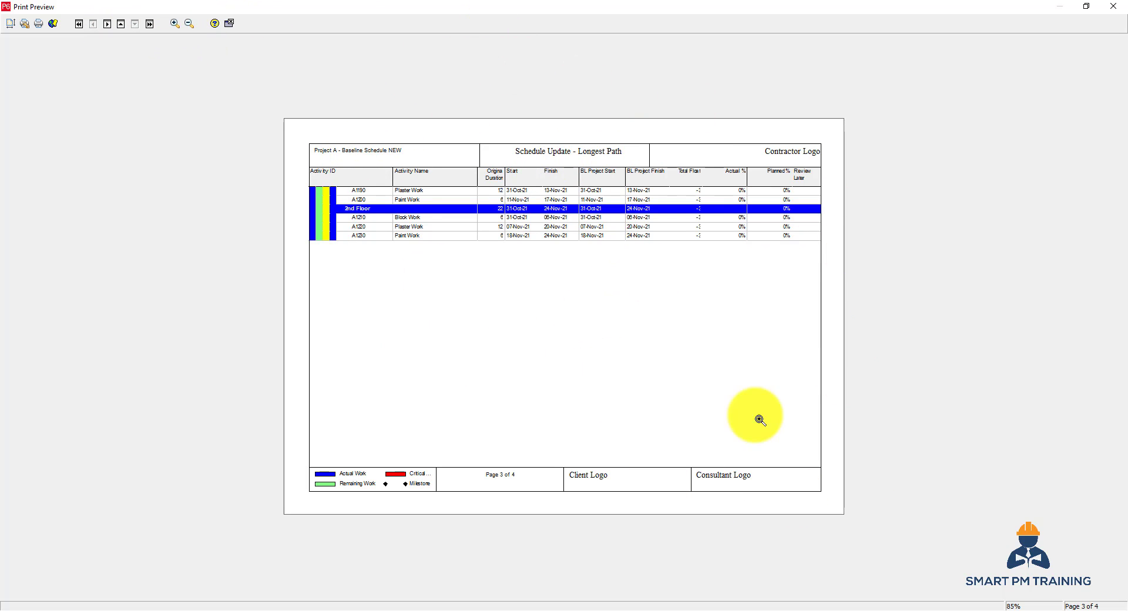
pyautogui.moveTo(519, 303)
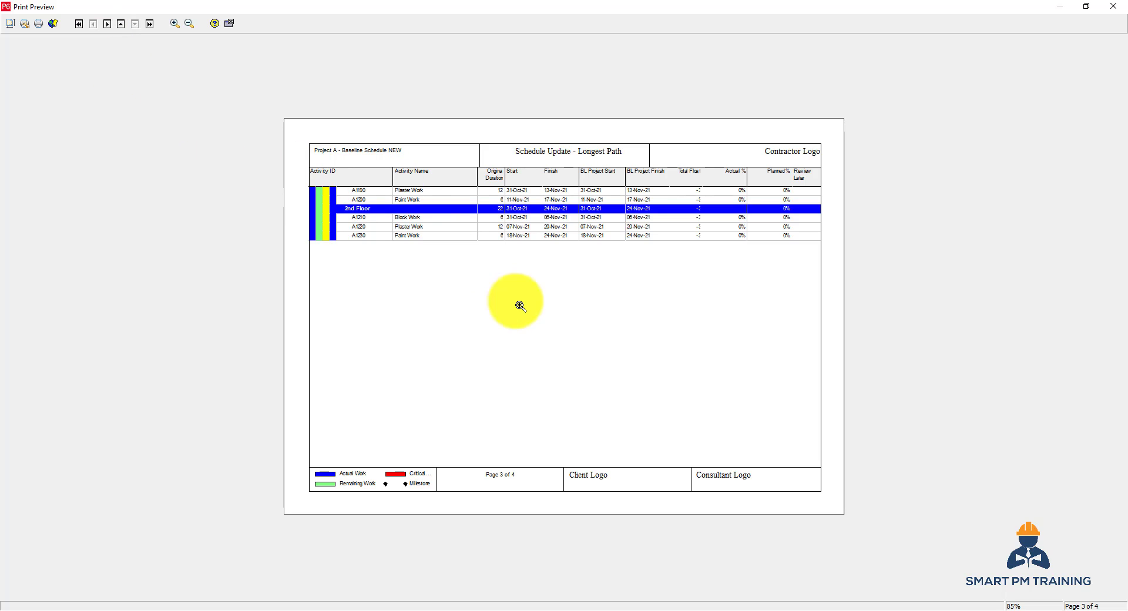
# Set the top margin to 0.5 in Page Setup's Margins tab after trying a larger value.
pyautogui.click(78, 23)
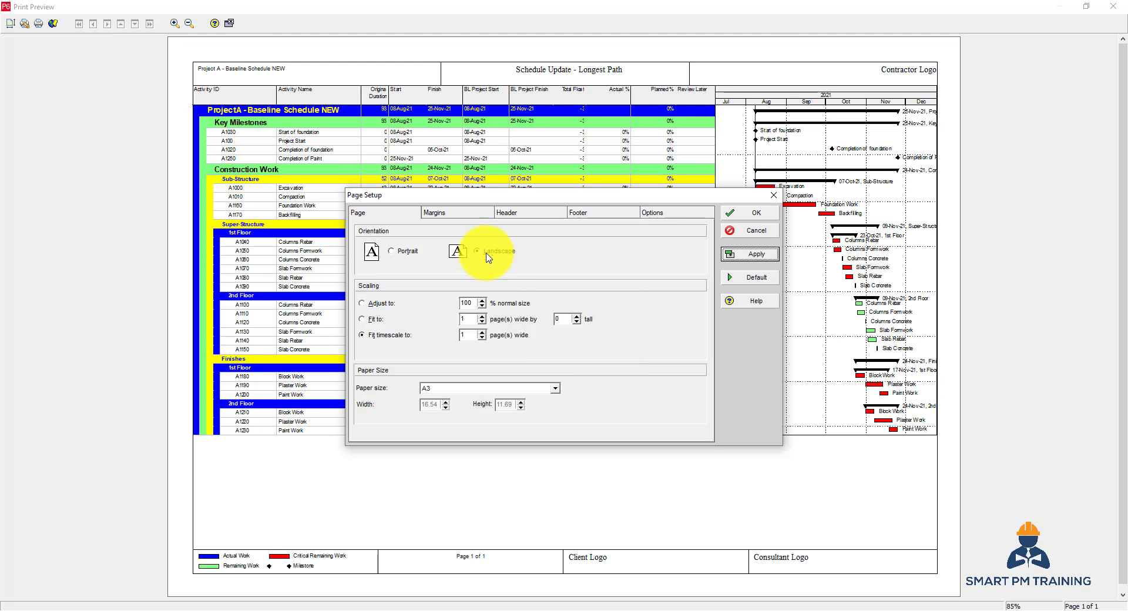
pyautogui.click(436, 211)
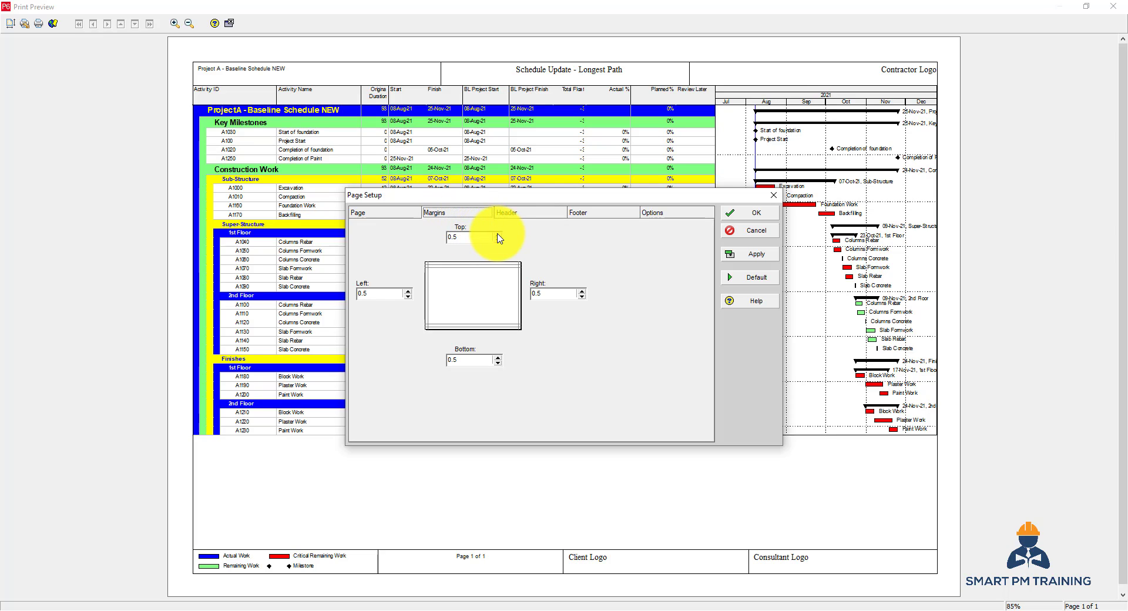
pyautogui.click(497, 233)
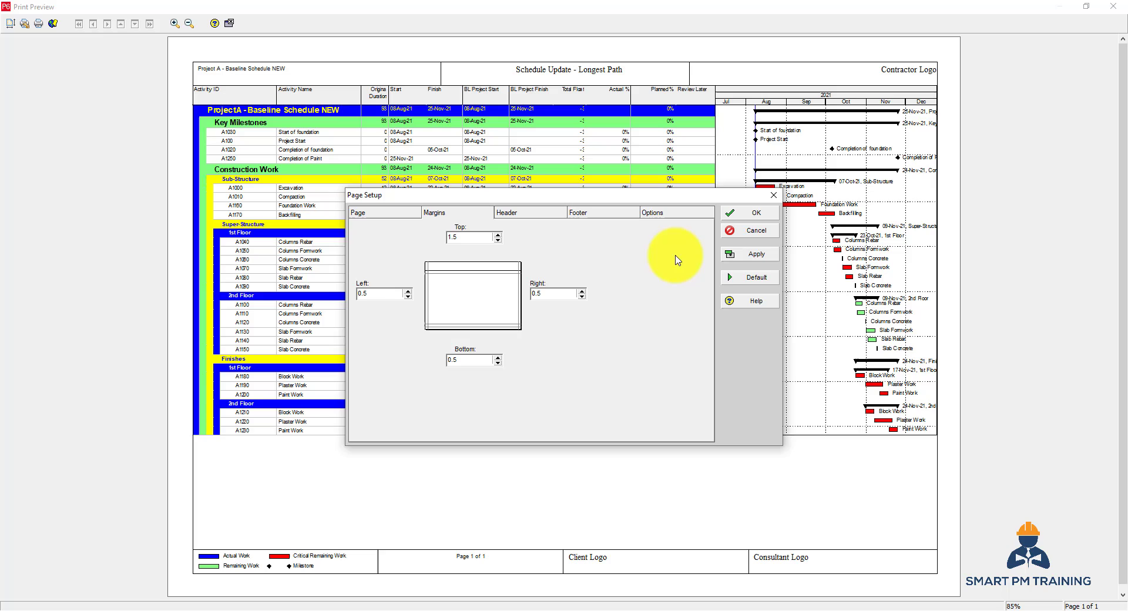
pyautogui.click(747, 253)
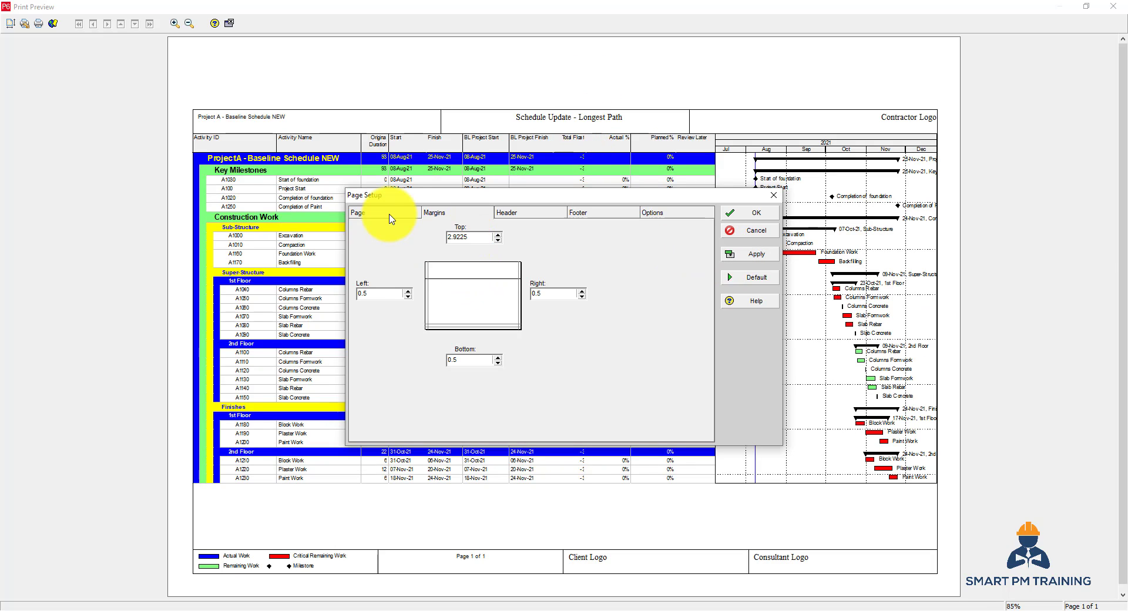
pyautogui.click(494, 240)
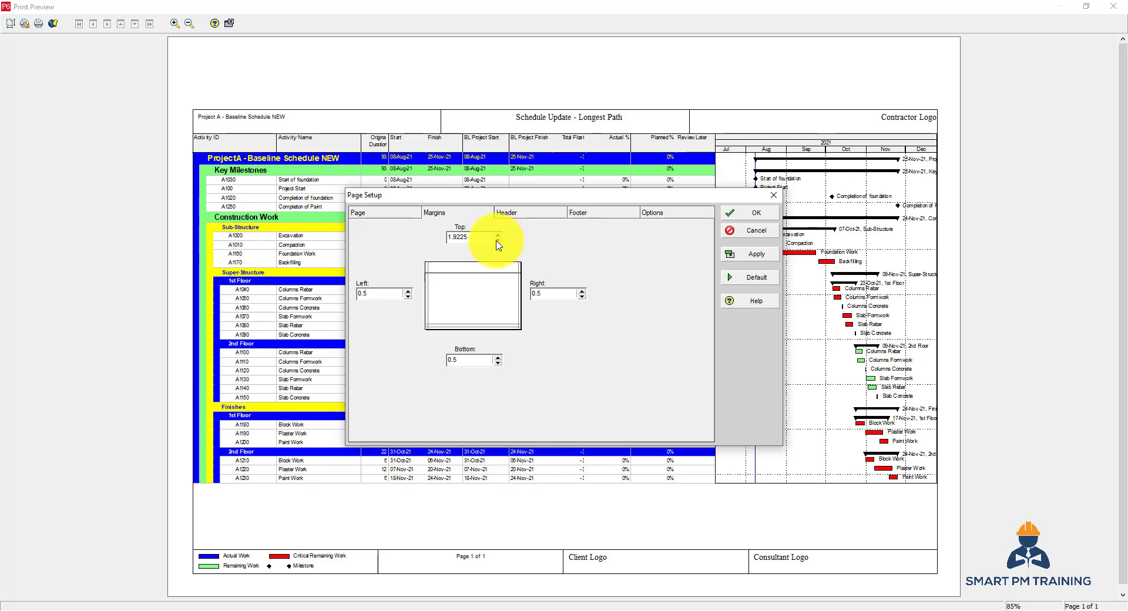
pyautogui.click(496, 234)
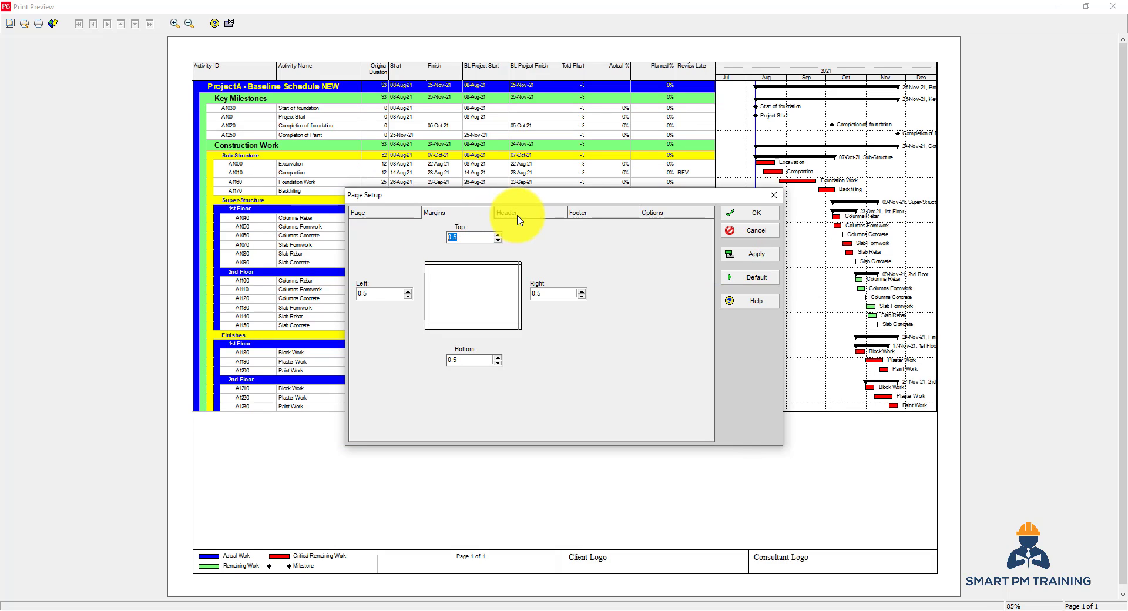
# Lower the header height to 0.6725 and apply it to the preview.
pyautogui.click(507, 212)
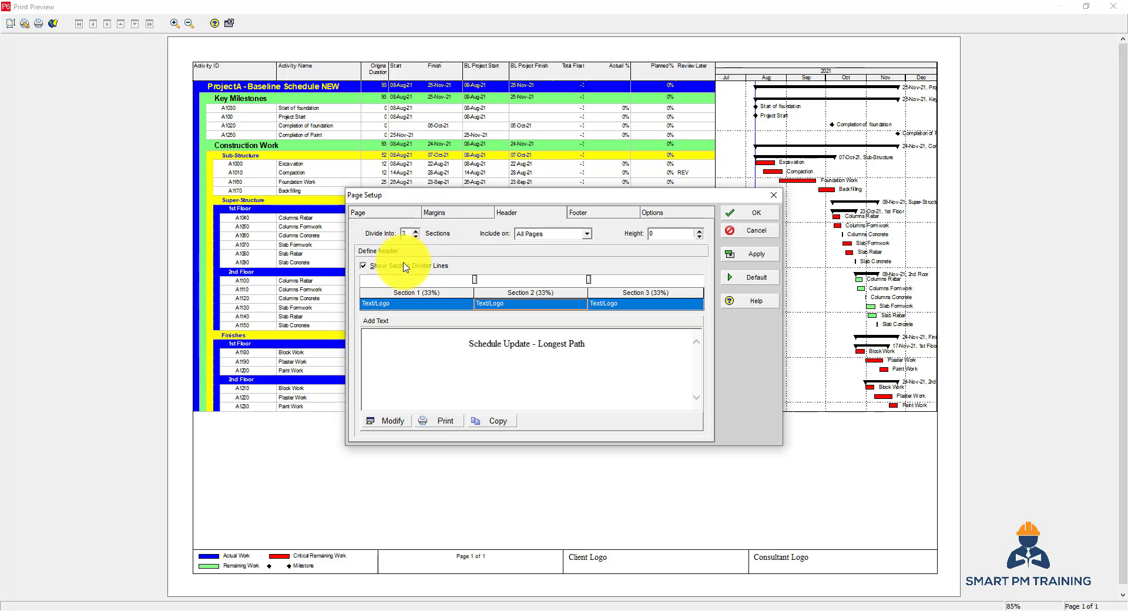
pyautogui.moveTo(856, 578)
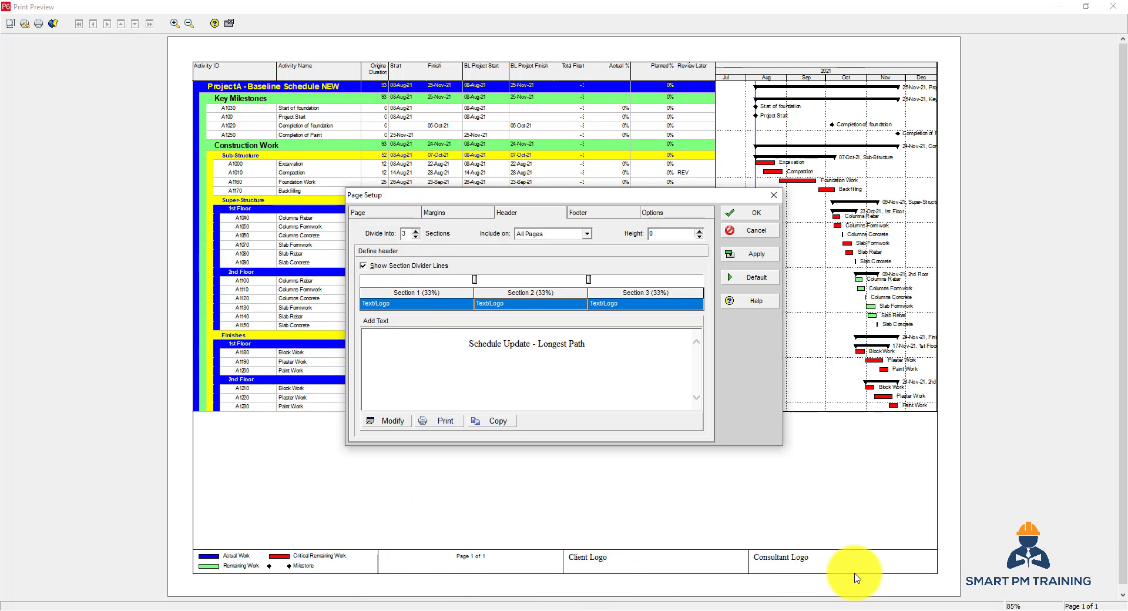
pyautogui.moveTo(291, 553)
pyautogui.write('2.9225')
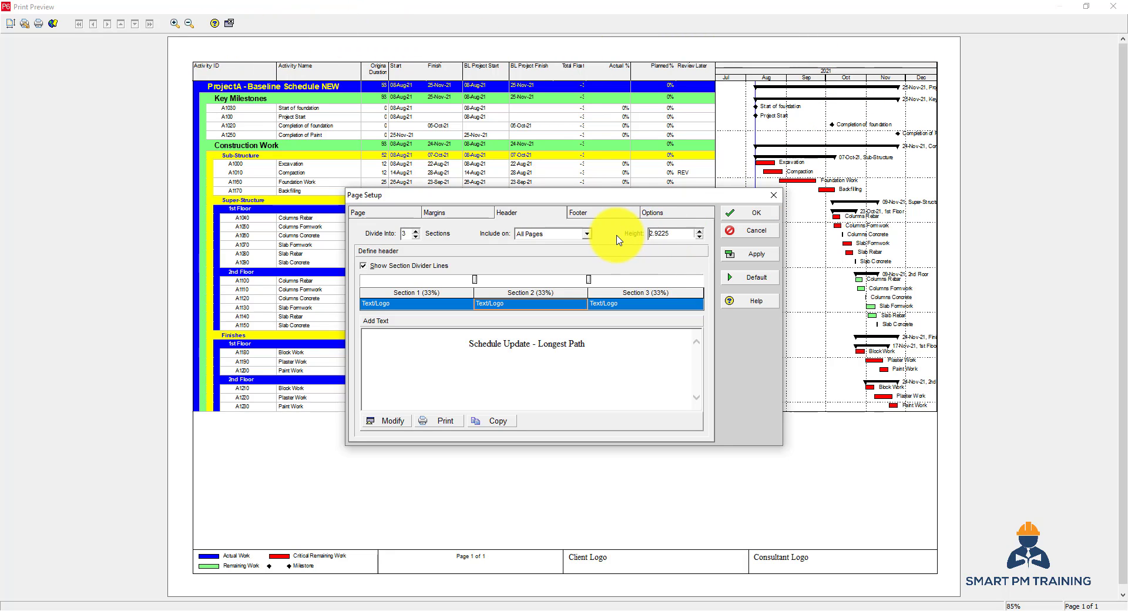
pyautogui.click(697, 236)
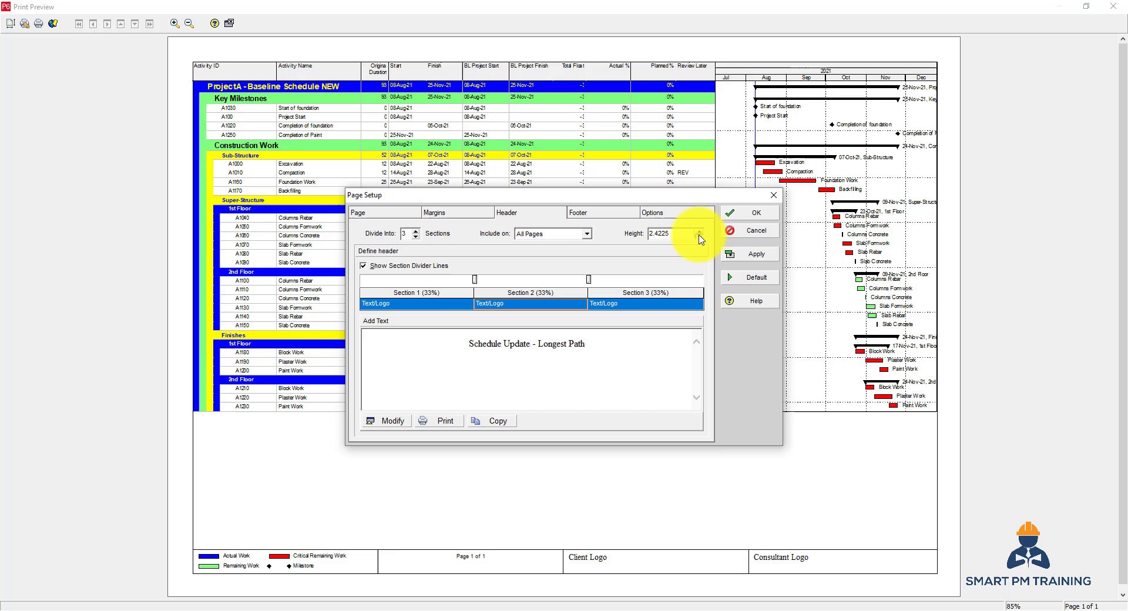
pyautogui.click(697, 236)
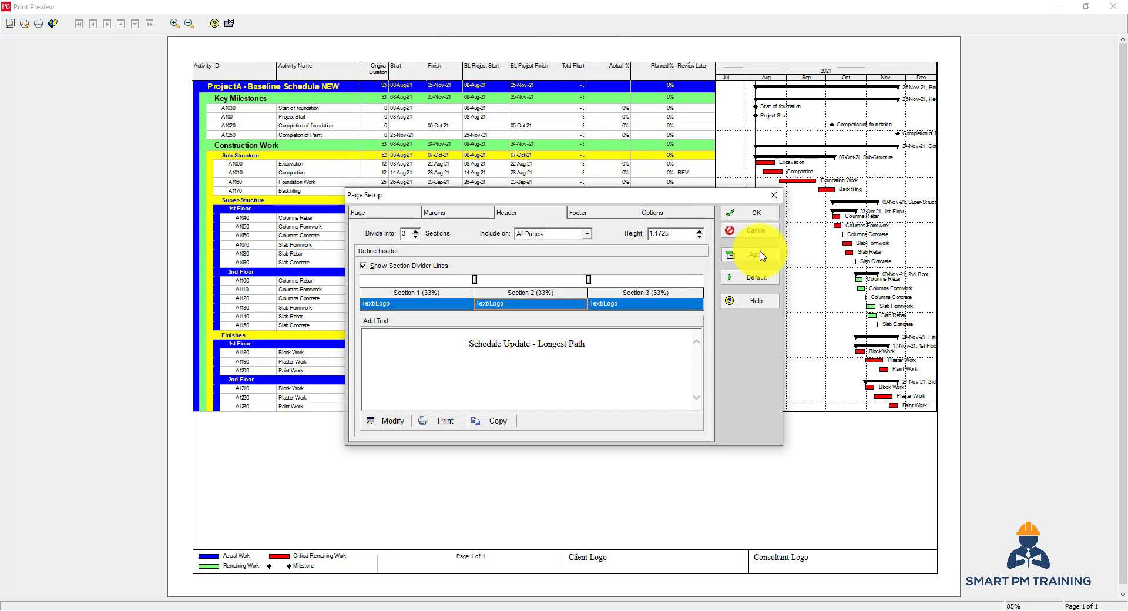
pyautogui.click(748, 254)
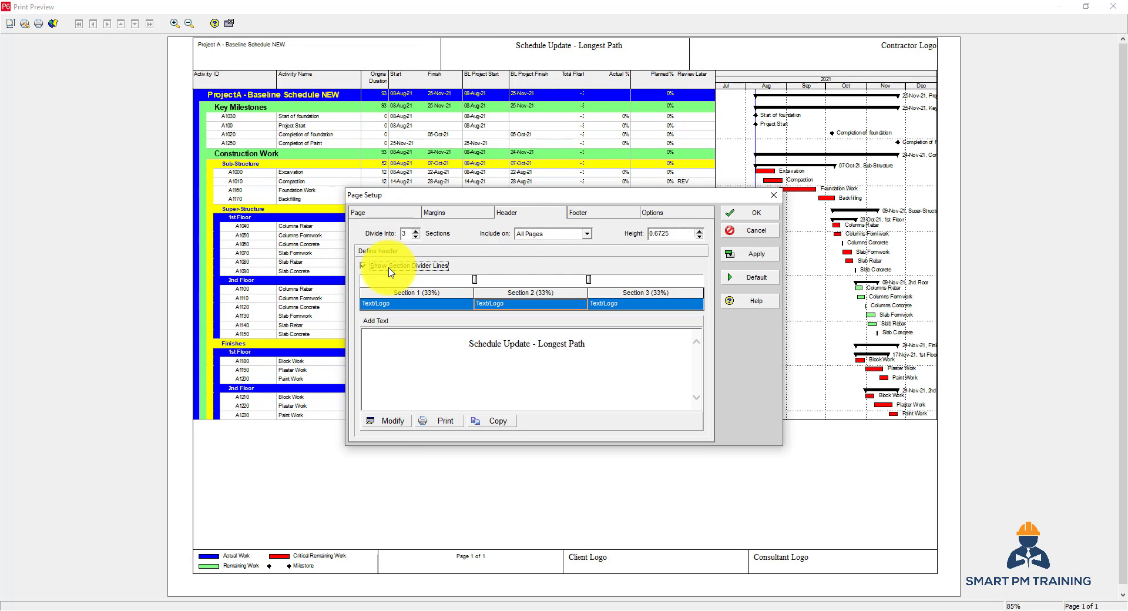
pyautogui.click(363, 266)
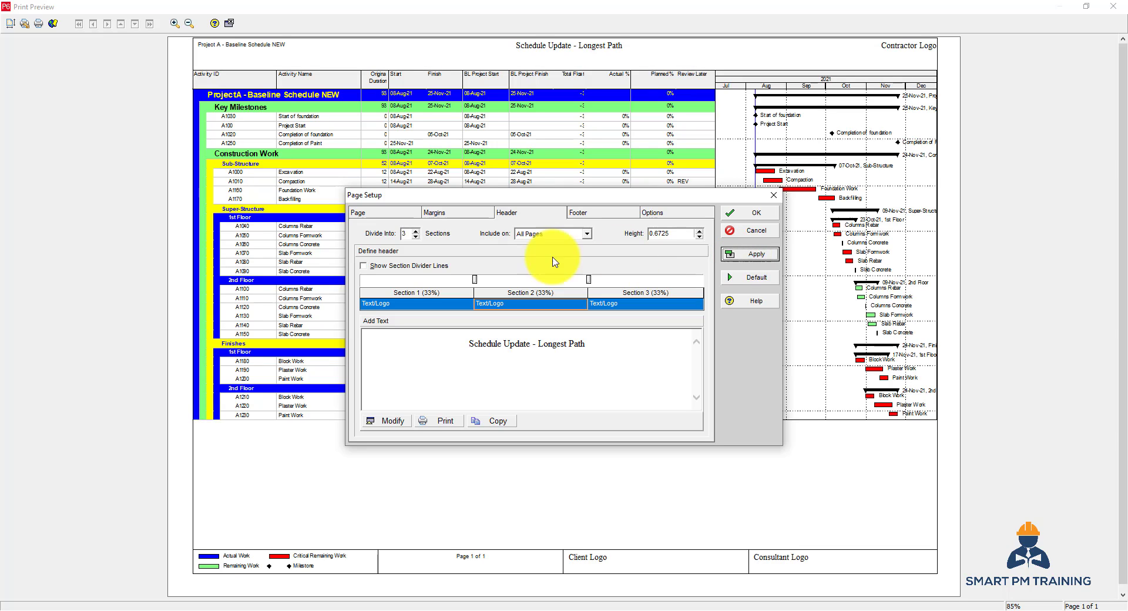
pyautogui.click(362, 265)
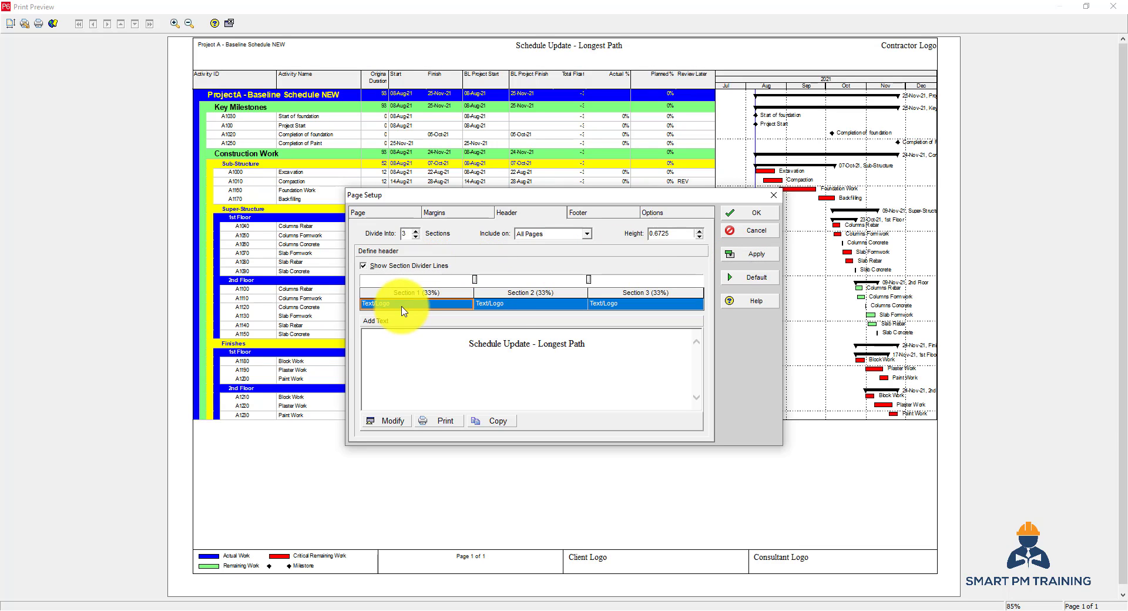
pyautogui.click(643, 303)
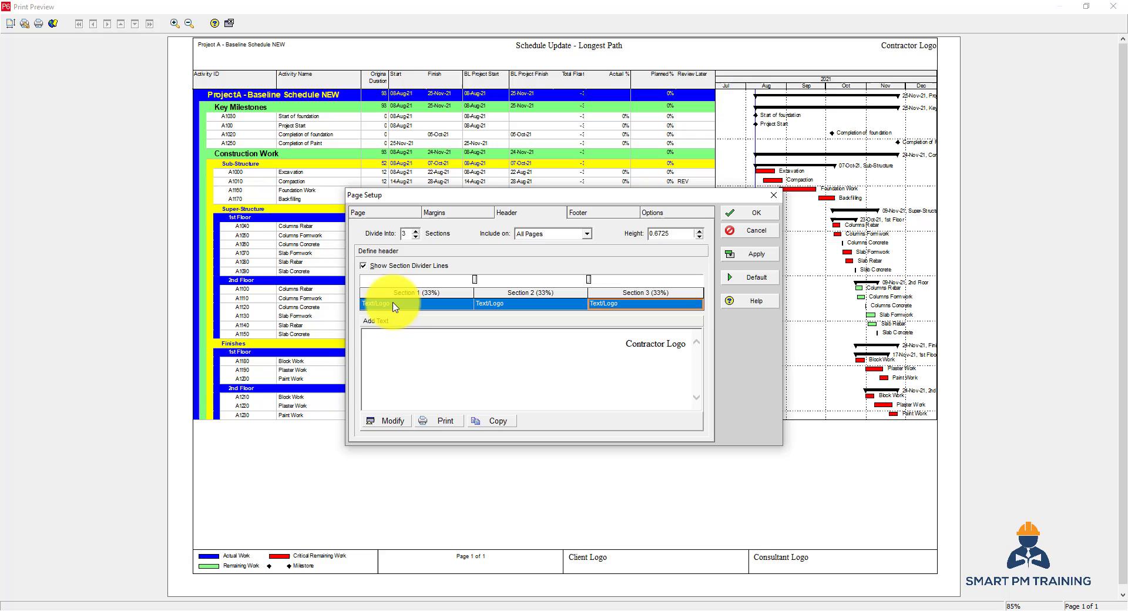
pyautogui.click(529, 303)
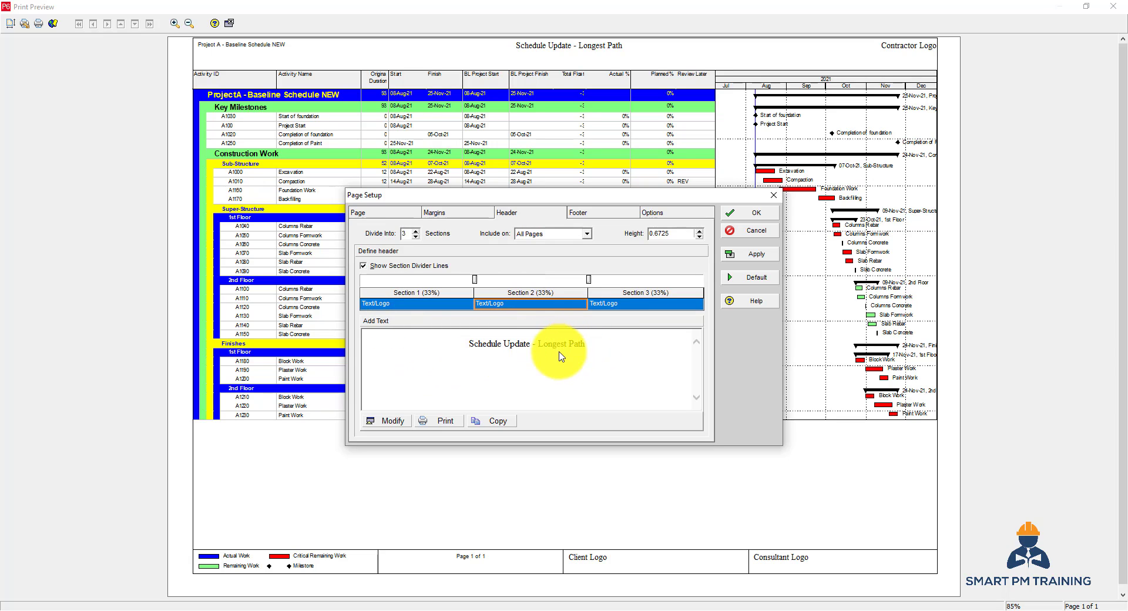
pyautogui.click(414, 303)
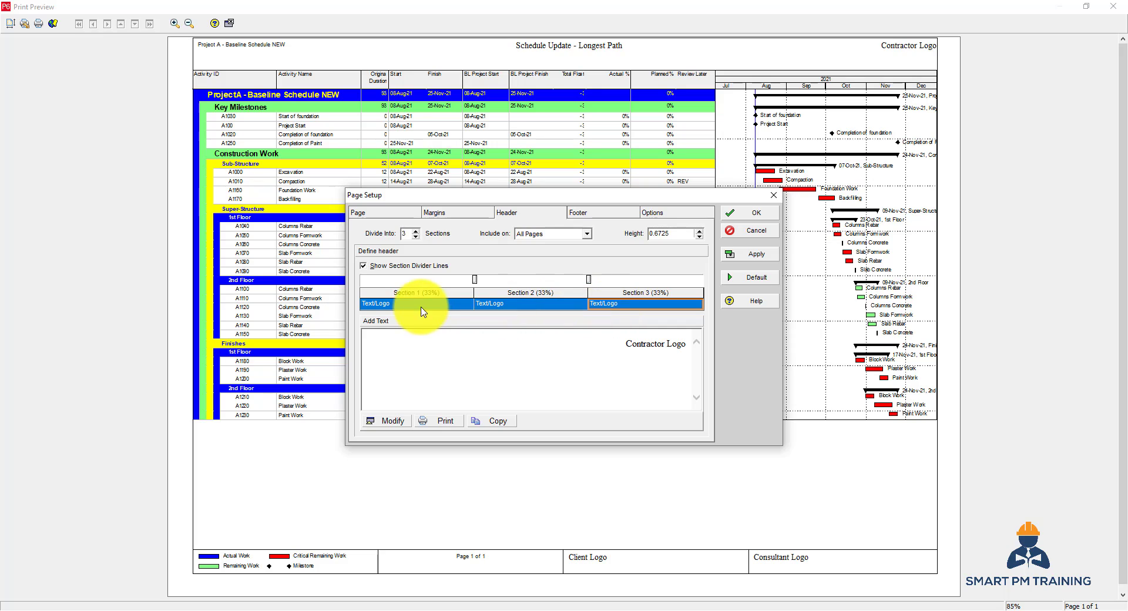
pyautogui.click(416, 303)
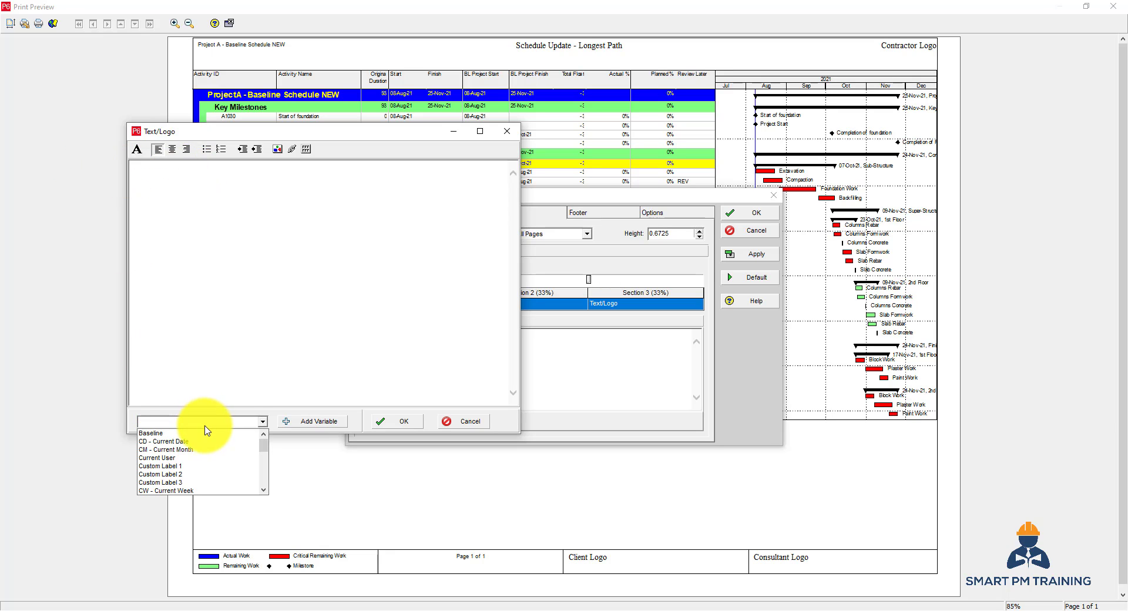
# Add the Project Name and Data Date variables to header Section 1 and confirm.
pyautogui.scroll(-3)
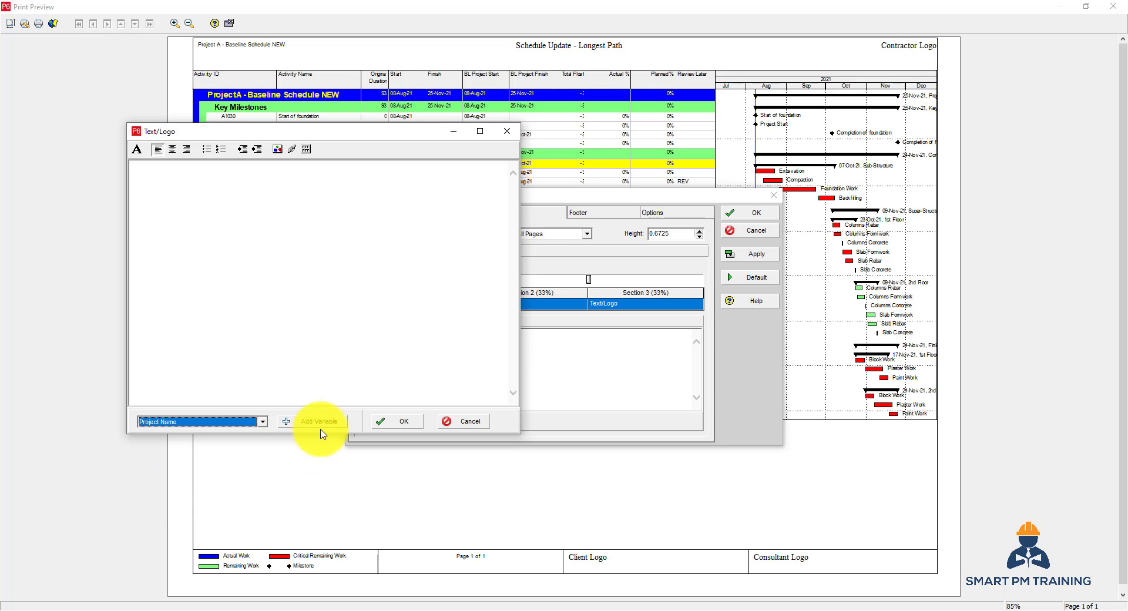
pyautogui.click(320, 421)
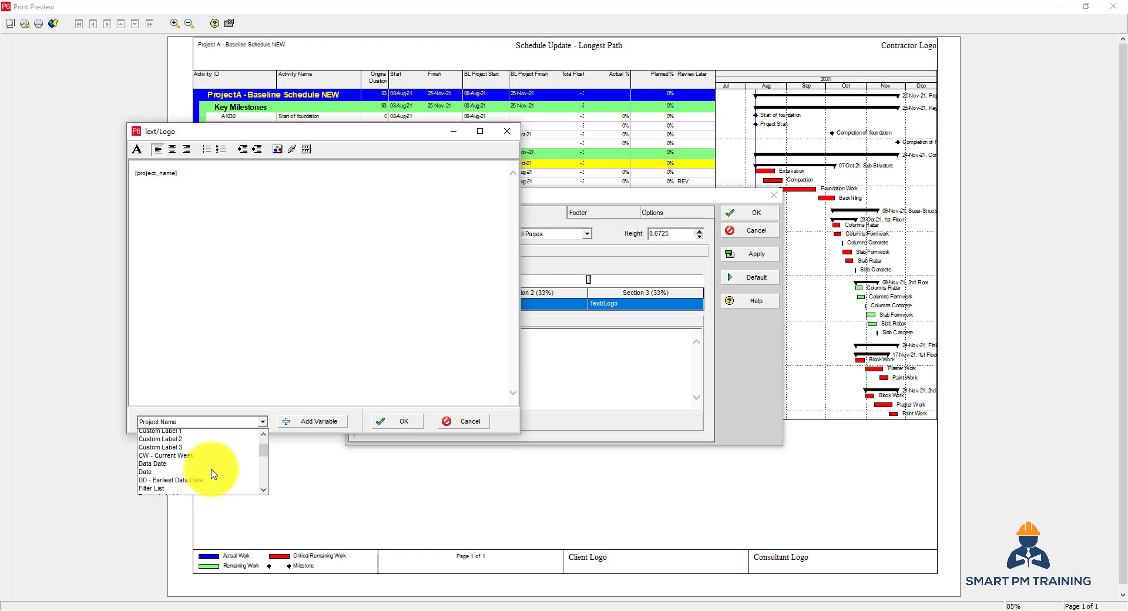
pyautogui.click(151, 463)
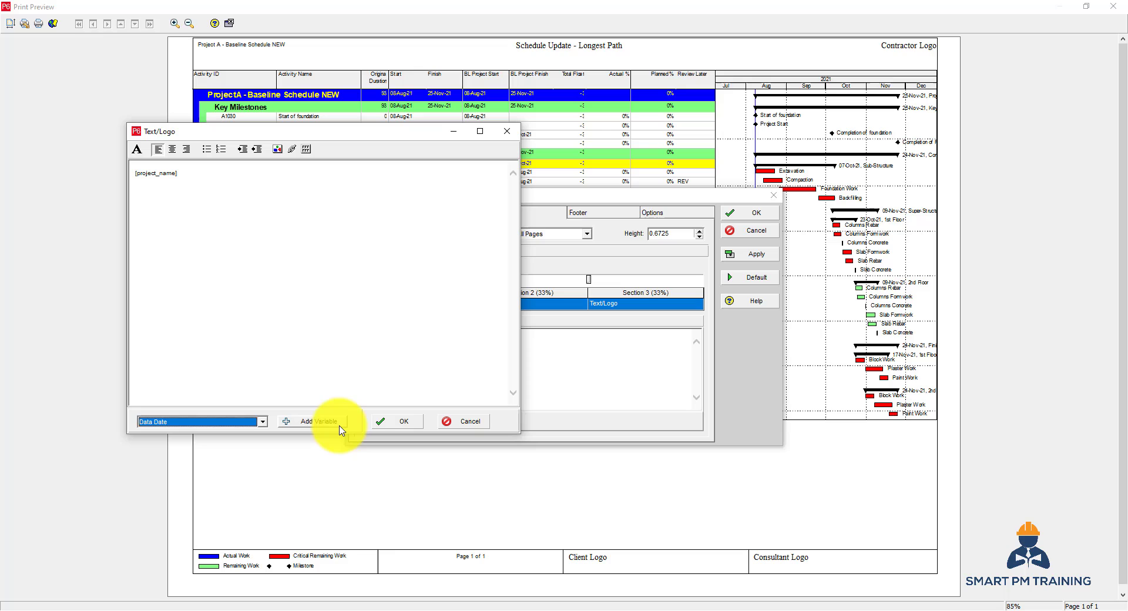
pyautogui.click(312, 421)
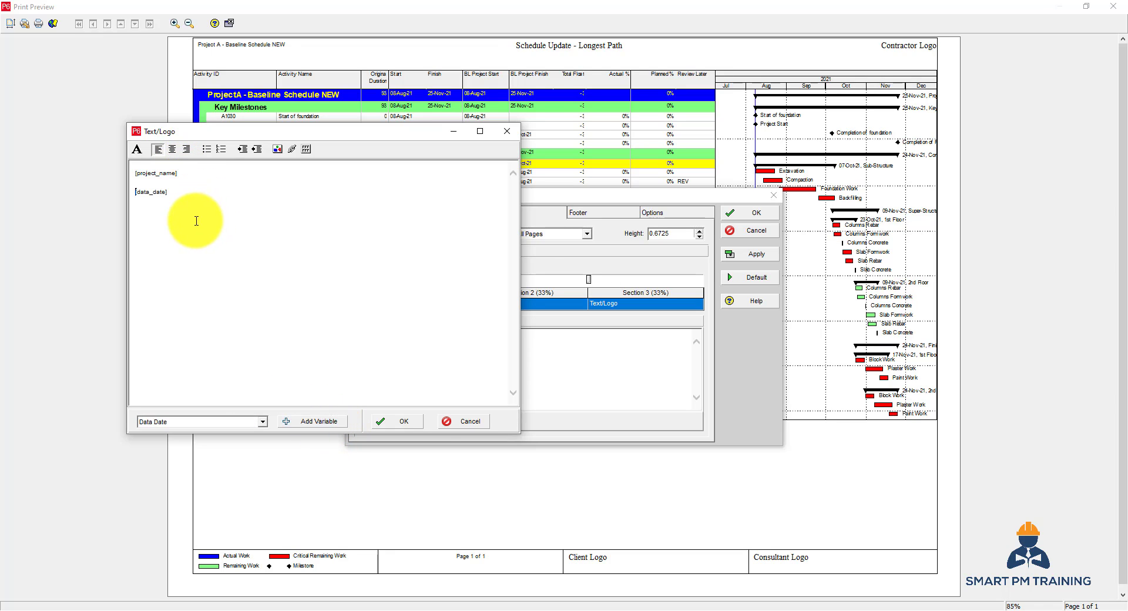
pyautogui.click(394, 421)
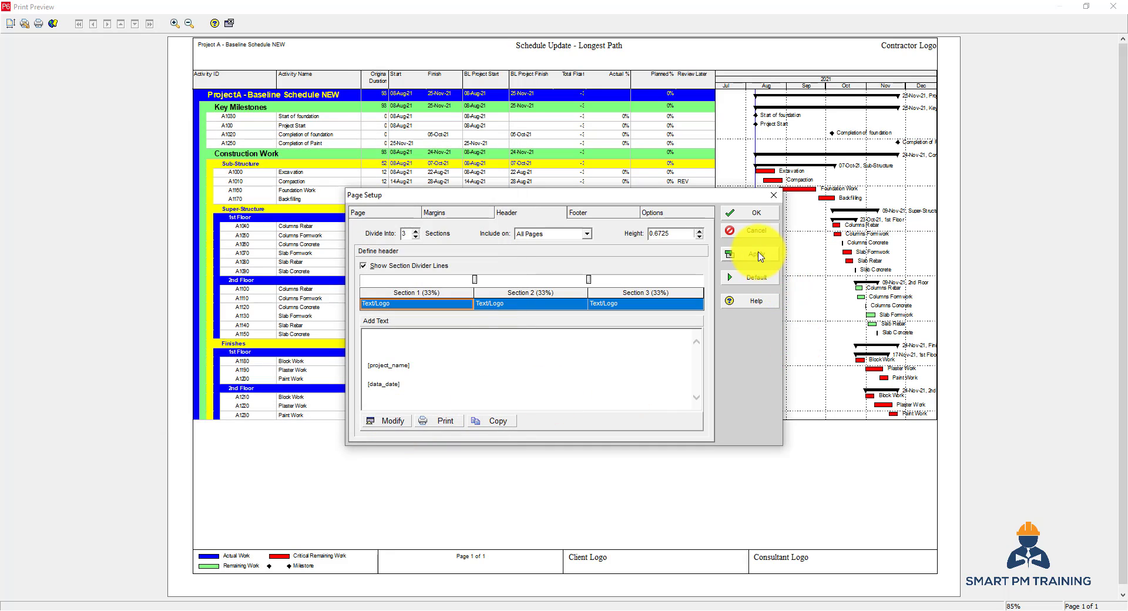
# Apply the header, then prefix the date in Section 1 with 'Data Date: '.
pyautogui.click(747, 254)
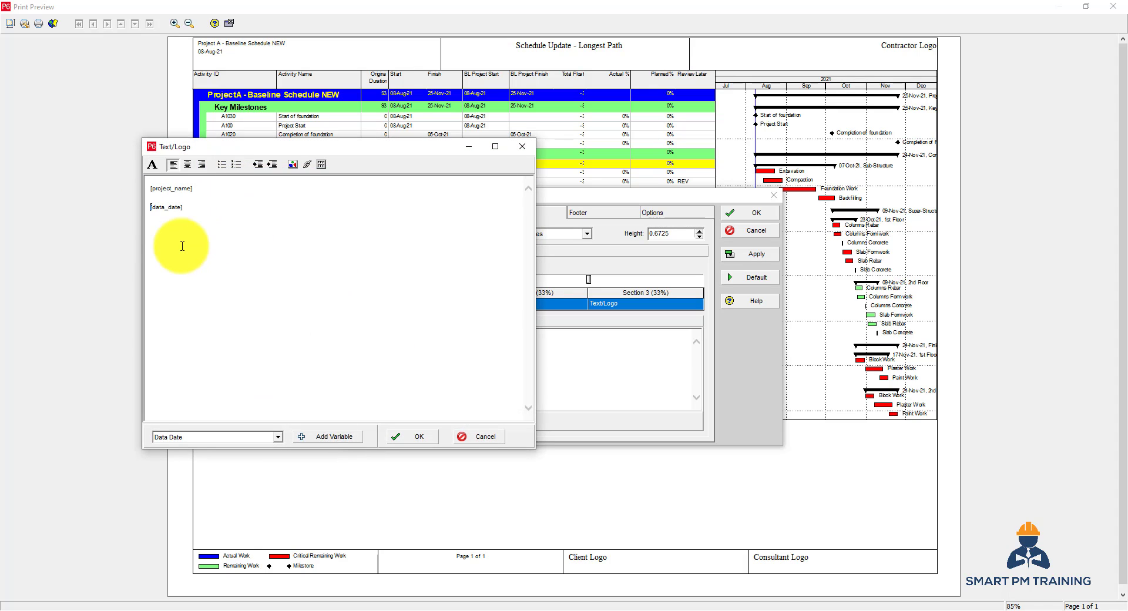
pyautogui.write('Data Date:')
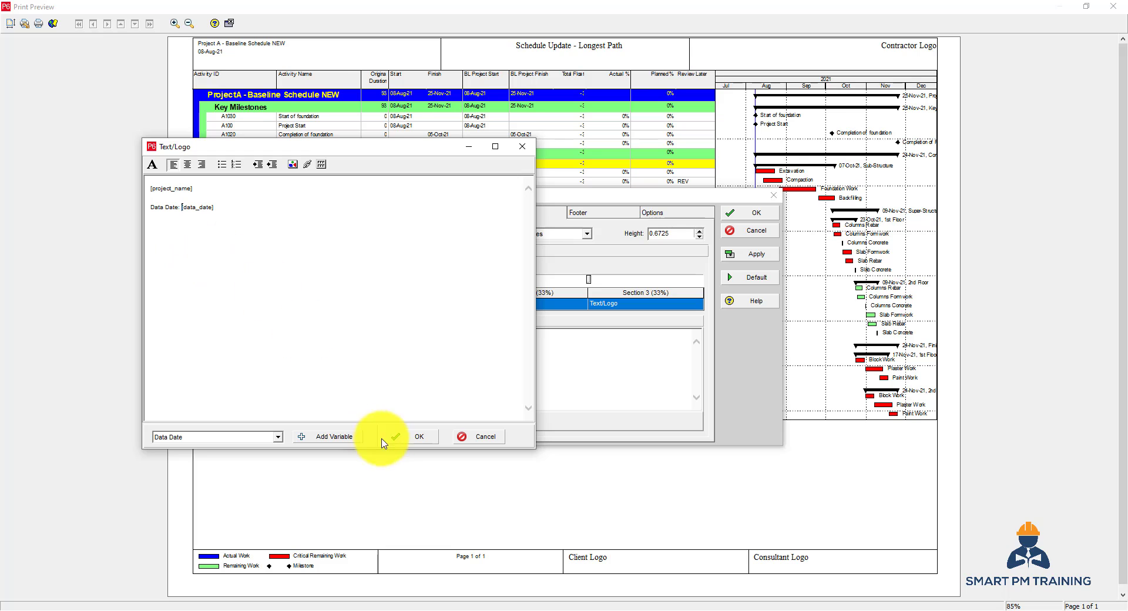
pyautogui.click(419, 436)
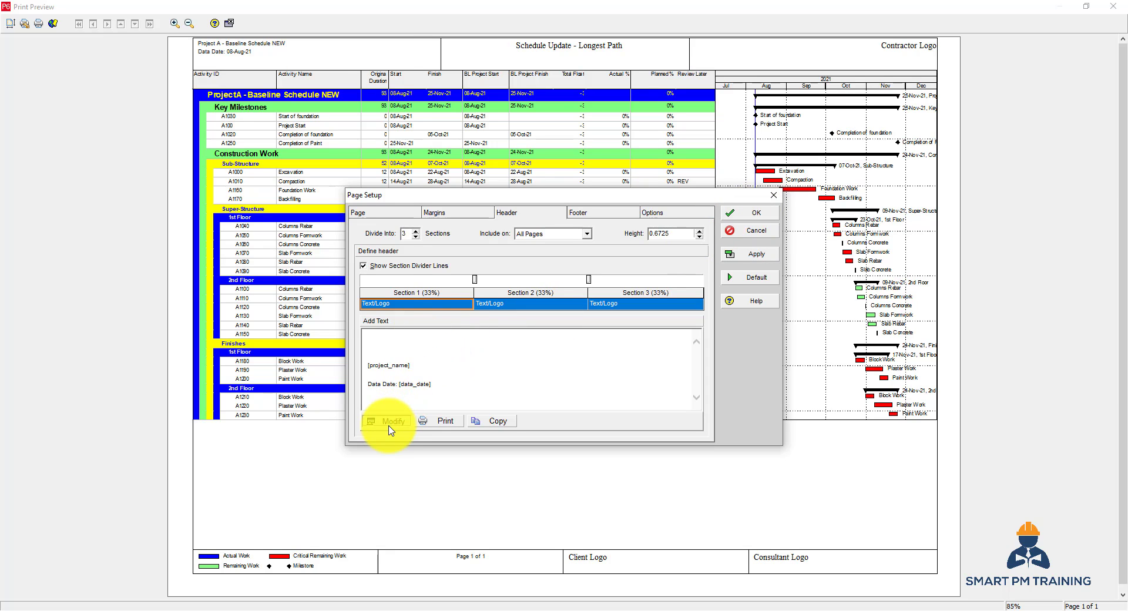
pyautogui.click(387, 420)
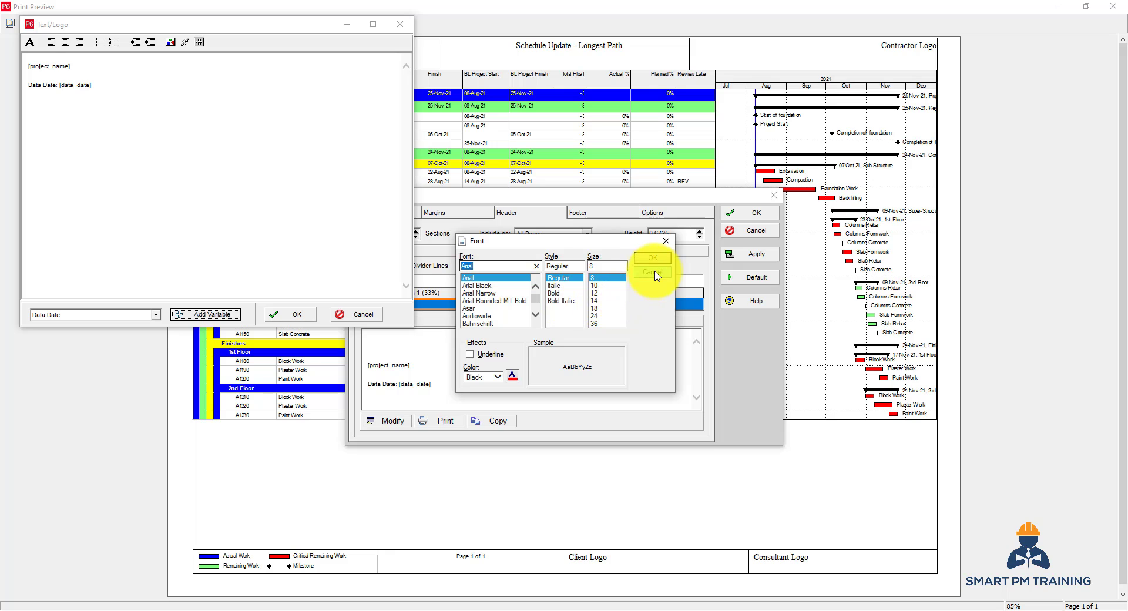
pyautogui.click(649, 272)
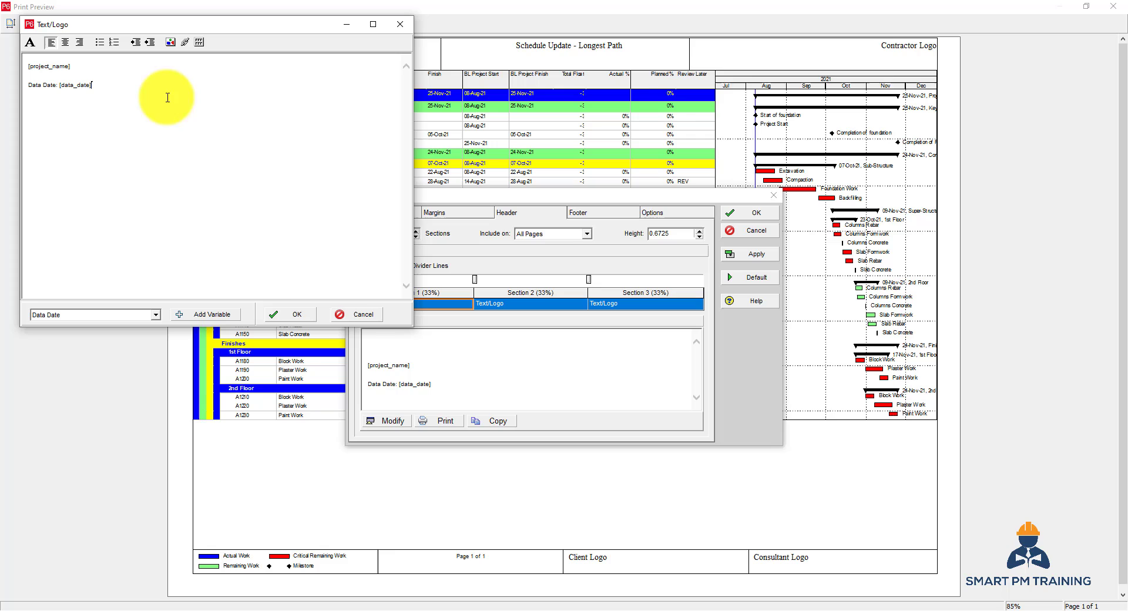
pyautogui.click(286, 314)
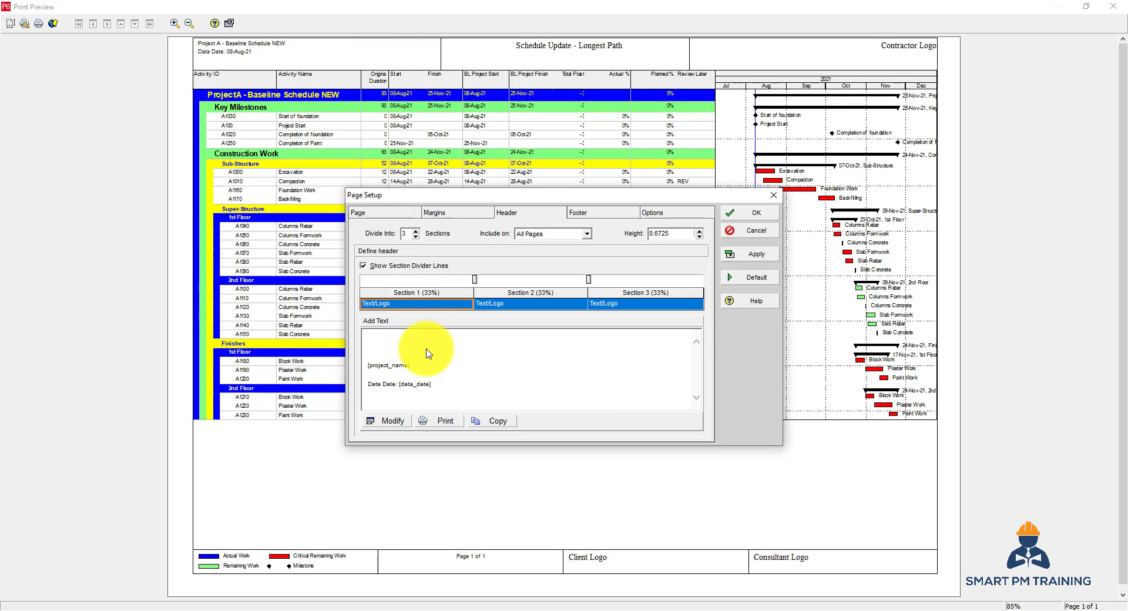
# Make the middle header section a picture section and browse for the logo image.
pyautogui.click(530, 303)
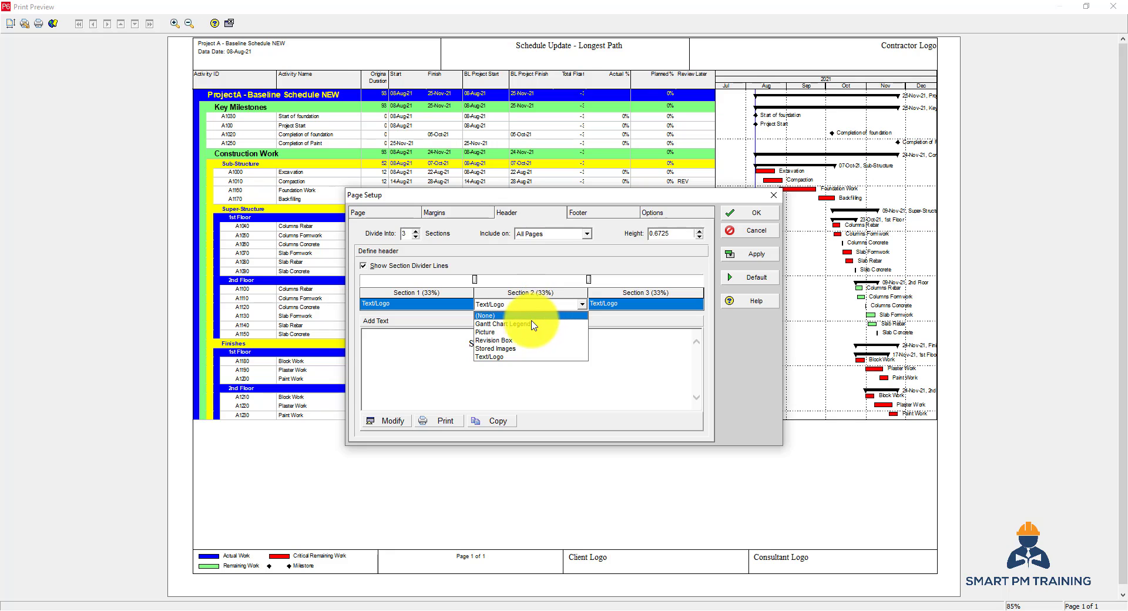
pyautogui.click(484, 332)
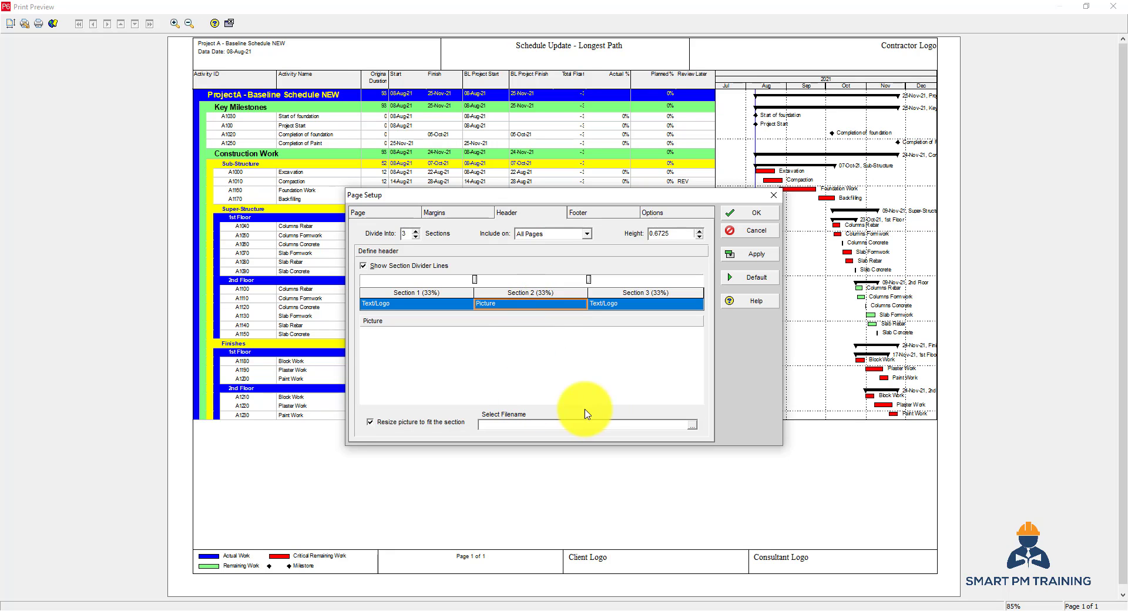
pyautogui.click(688, 424)
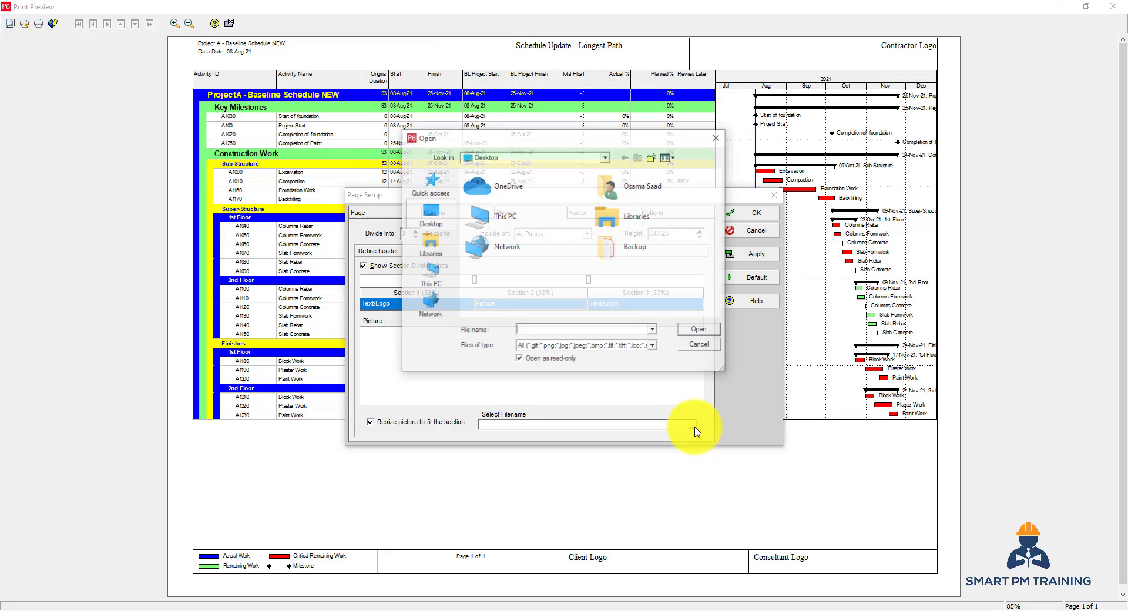
pyautogui.click(696, 344)
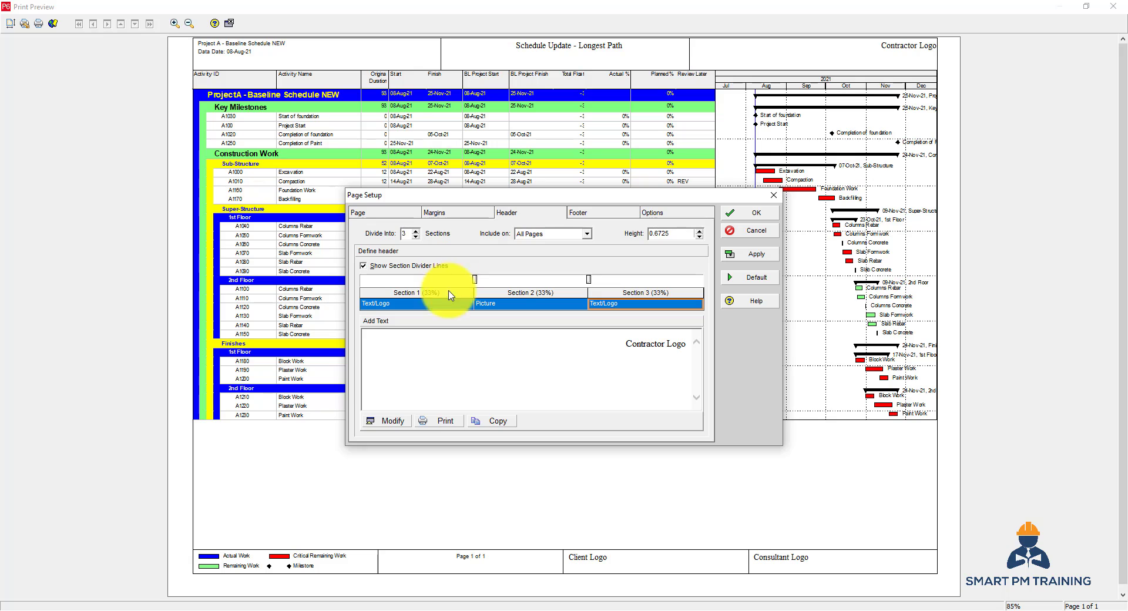
pyautogui.click(696, 303)
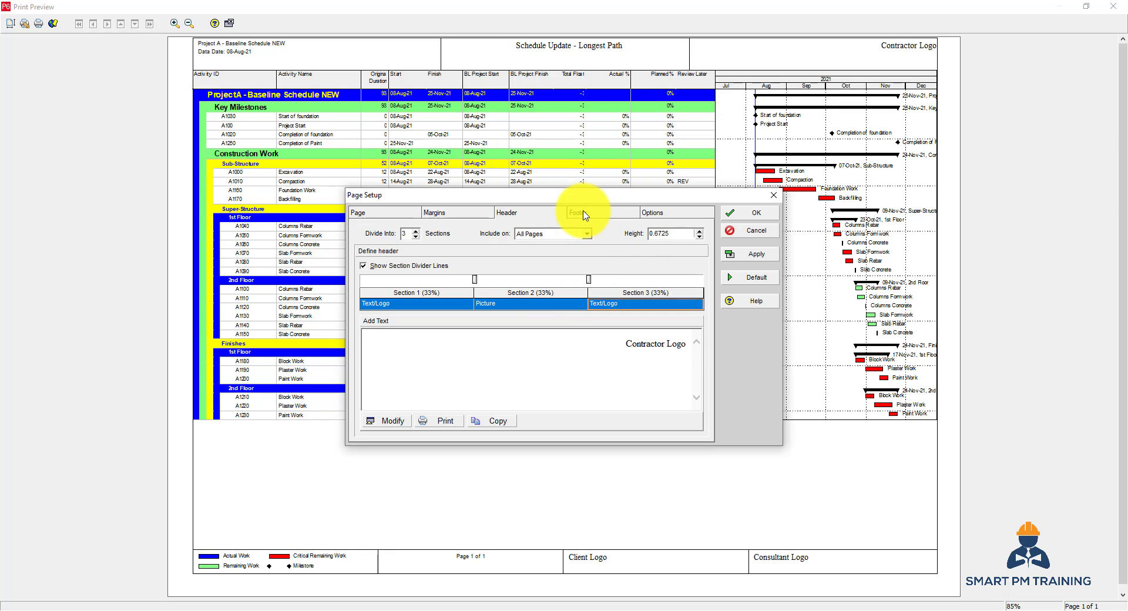
# Keep the Gantt Chart Legend in the first of four footer sections.
pyautogui.click(579, 212)
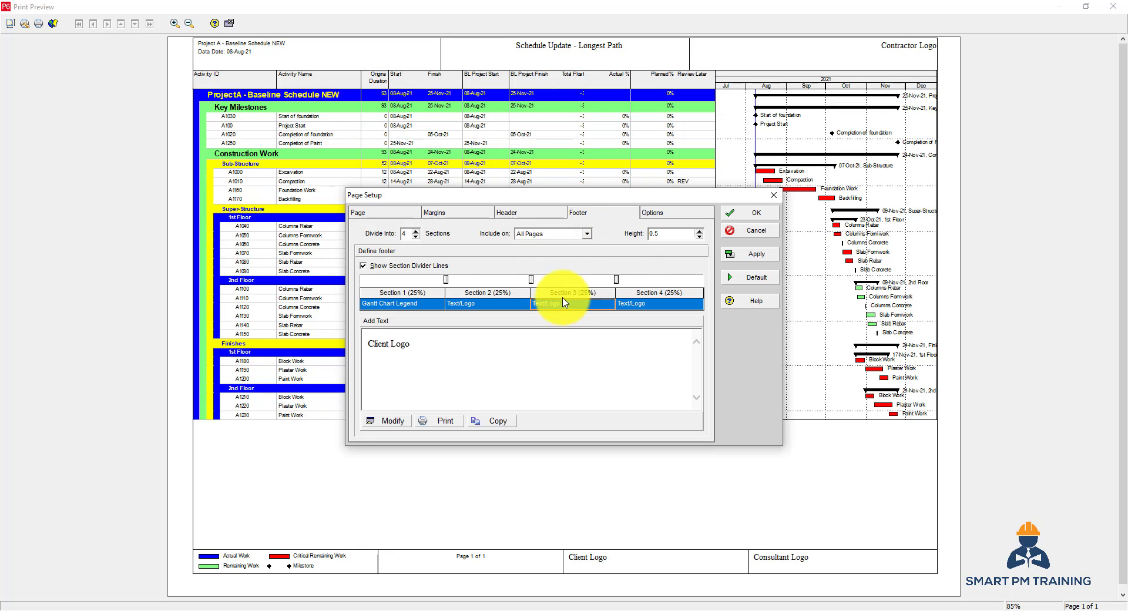
pyautogui.click(399, 303)
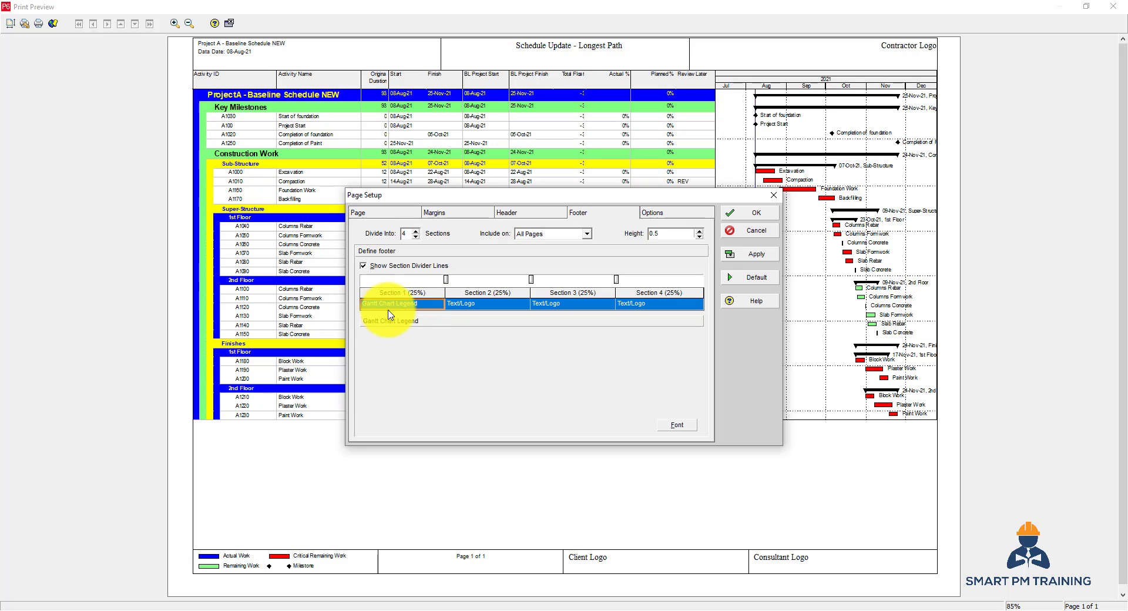
pyautogui.click(401, 303)
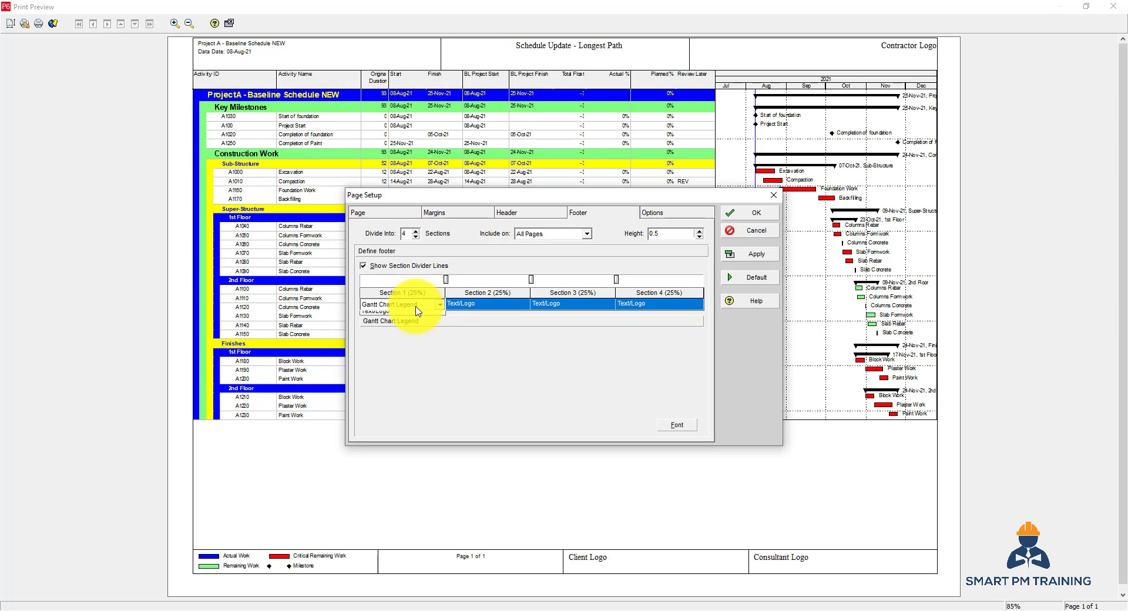
pyautogui.click(439, 304)
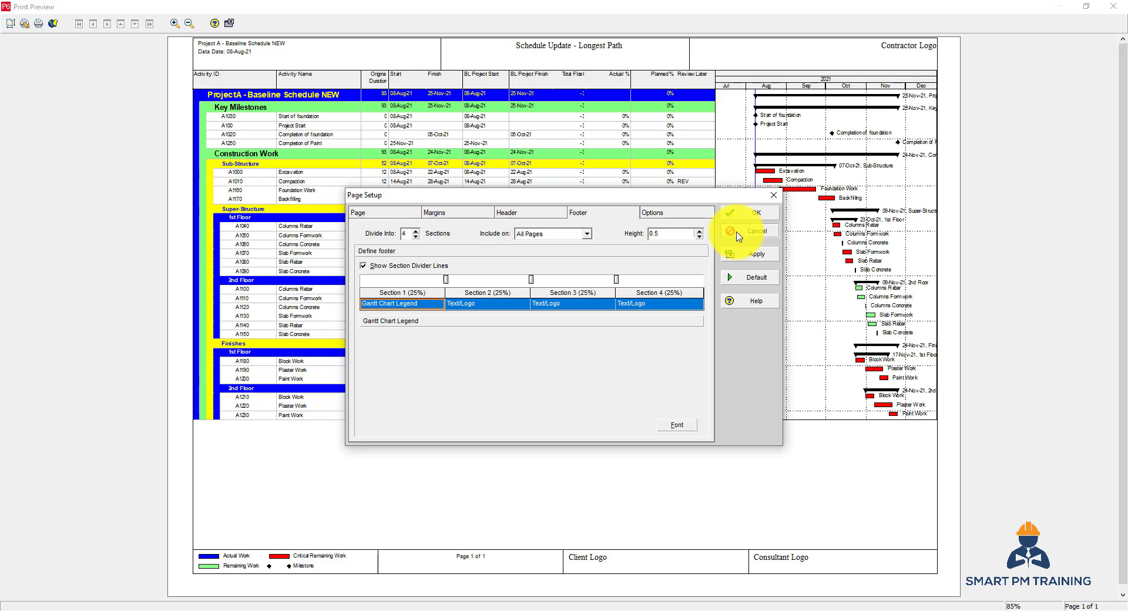
# Set the print timescale start to PS-1M (finish PF+1M) after briefly trying Earliest Data Date.
pyautogui.click(651, 211)
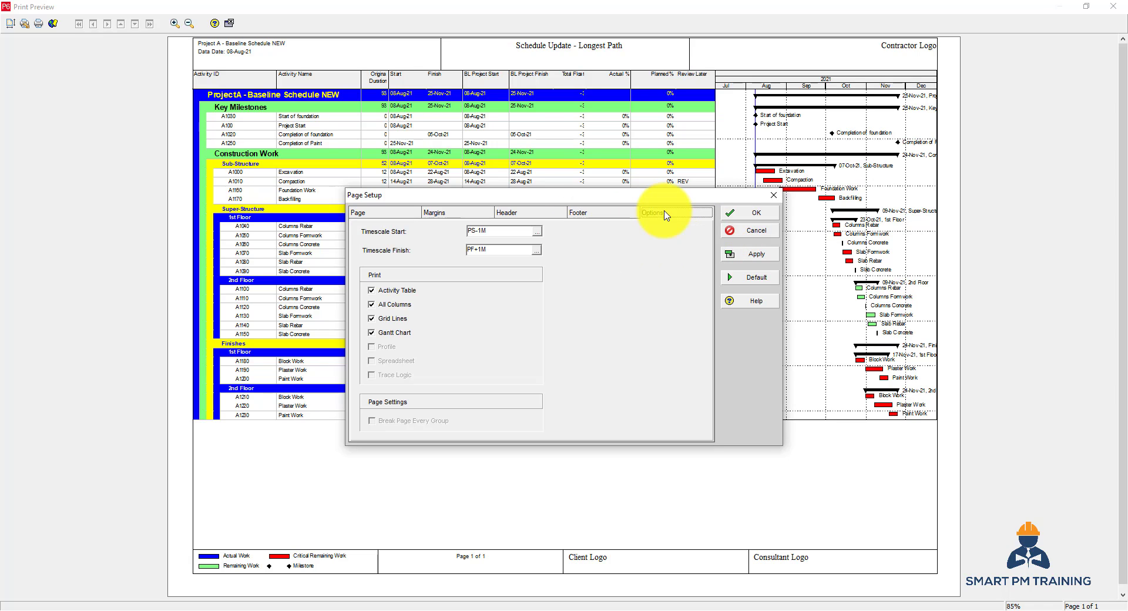
pyautogui.moveTo(640, 253)
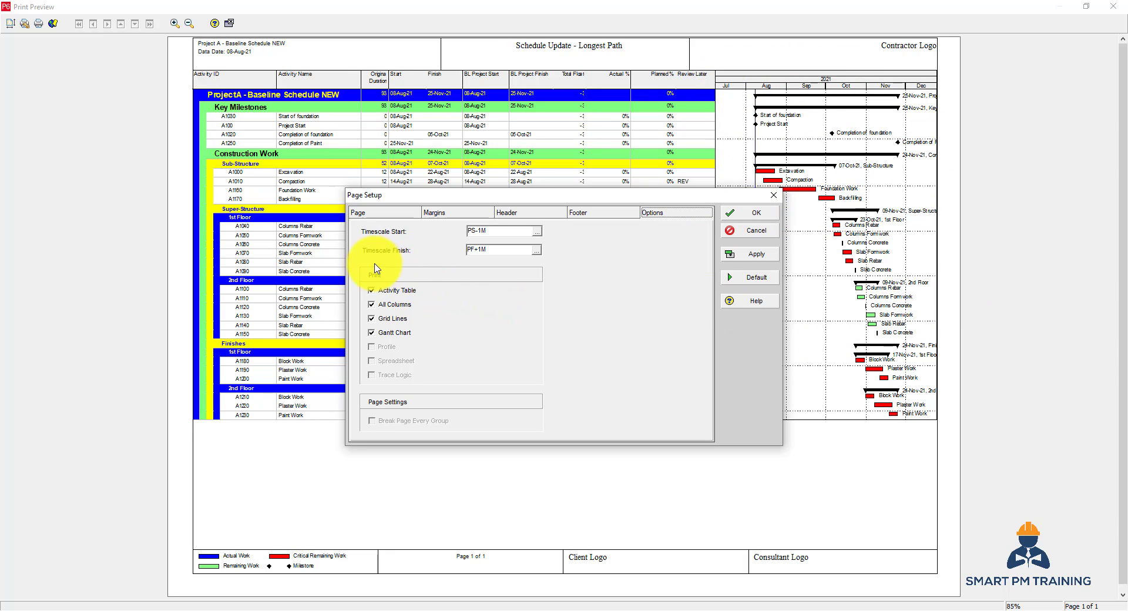
pyautogui.moveTo(662, 211)
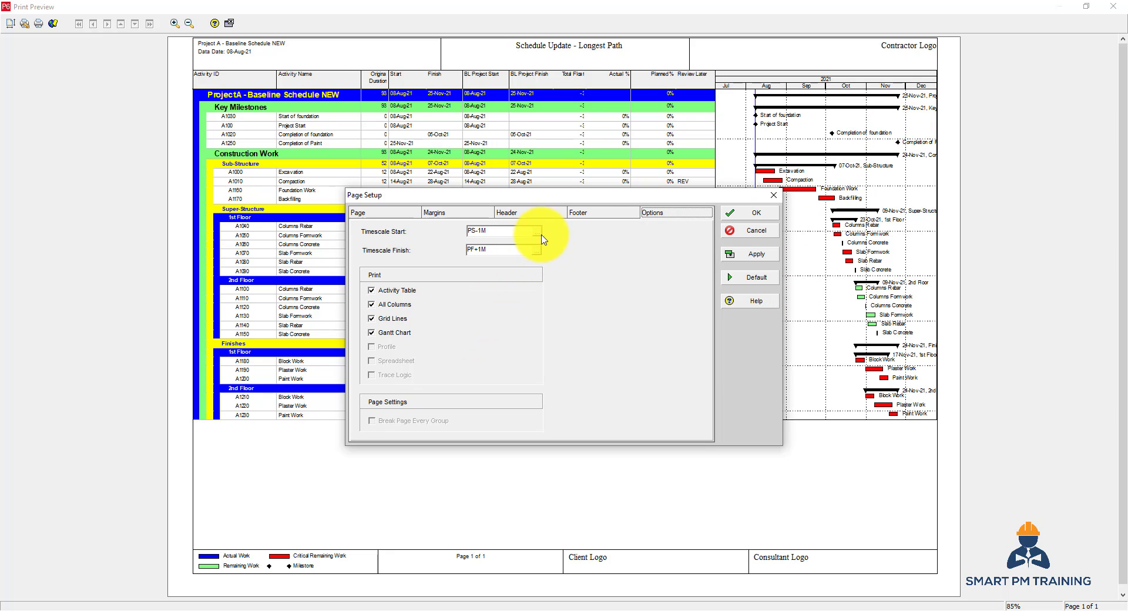
pyautogui.click(539, 231)
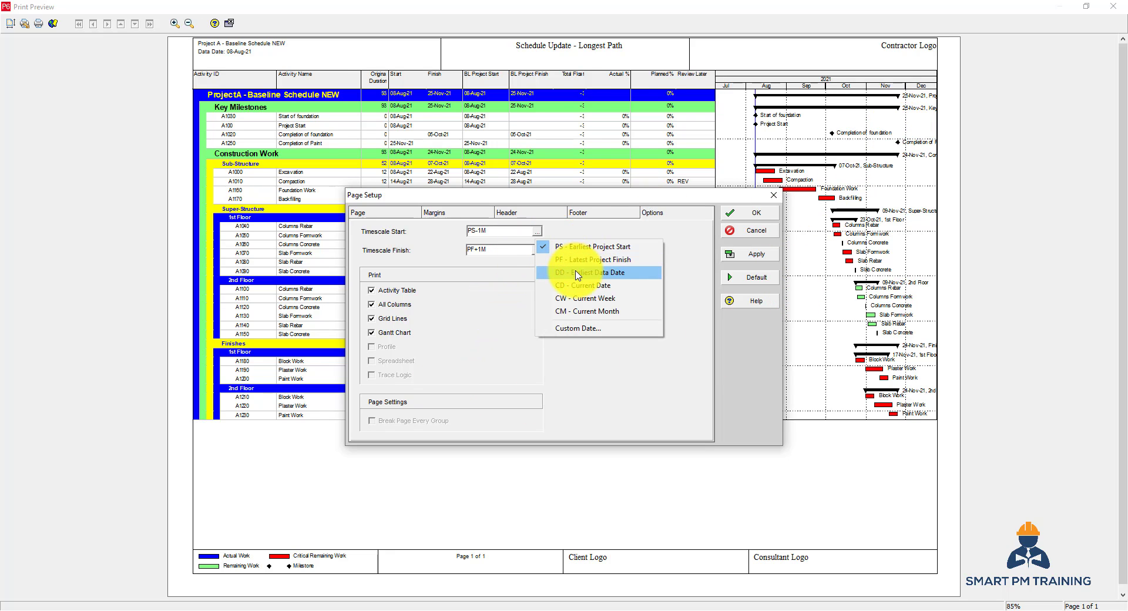
pyautogui.click(590, 272)
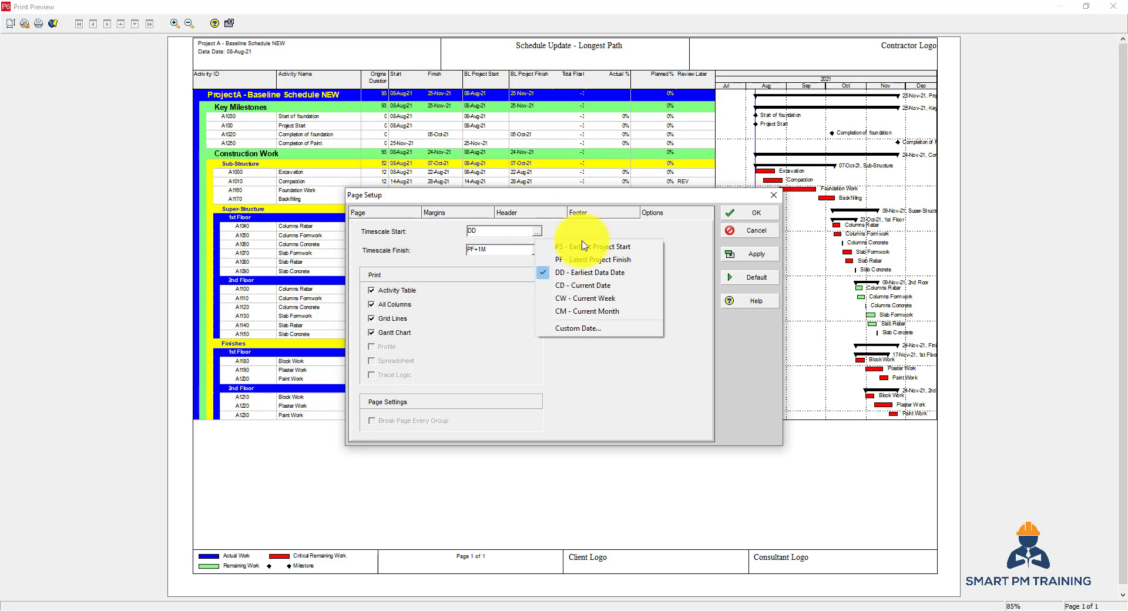
pyautogui.moveTo(586, 310)
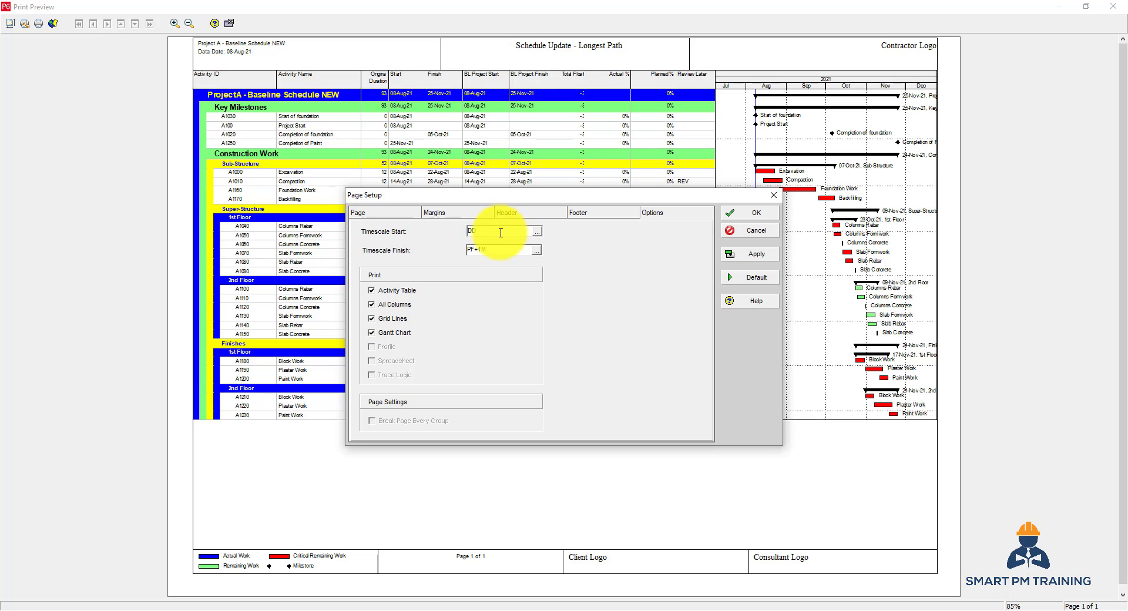
pyautogui.click(535, 230)
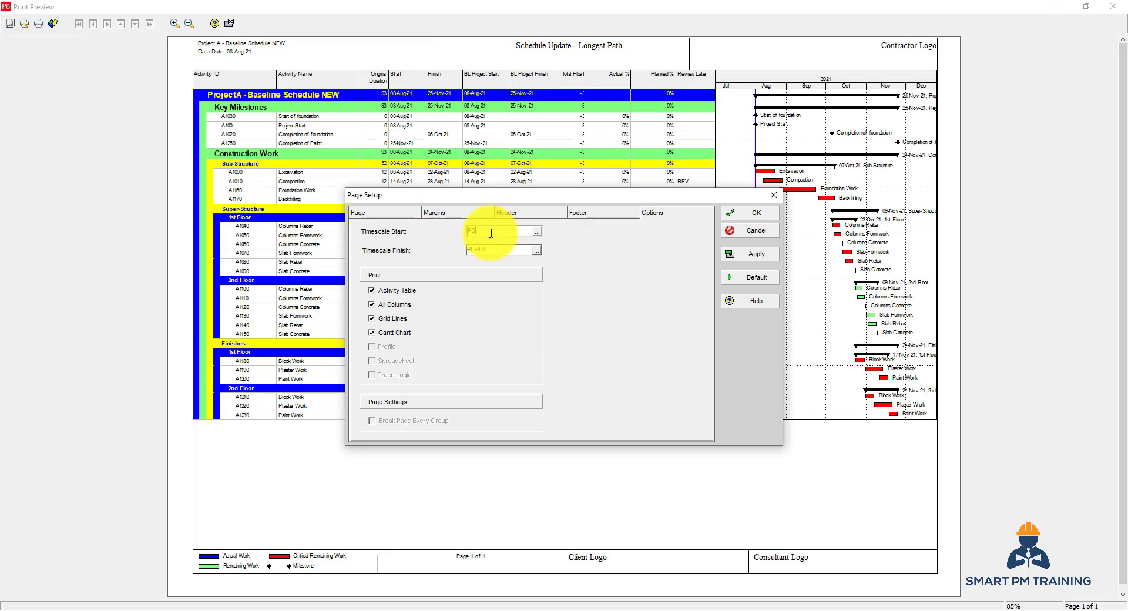
pyautogui.write('-1m')
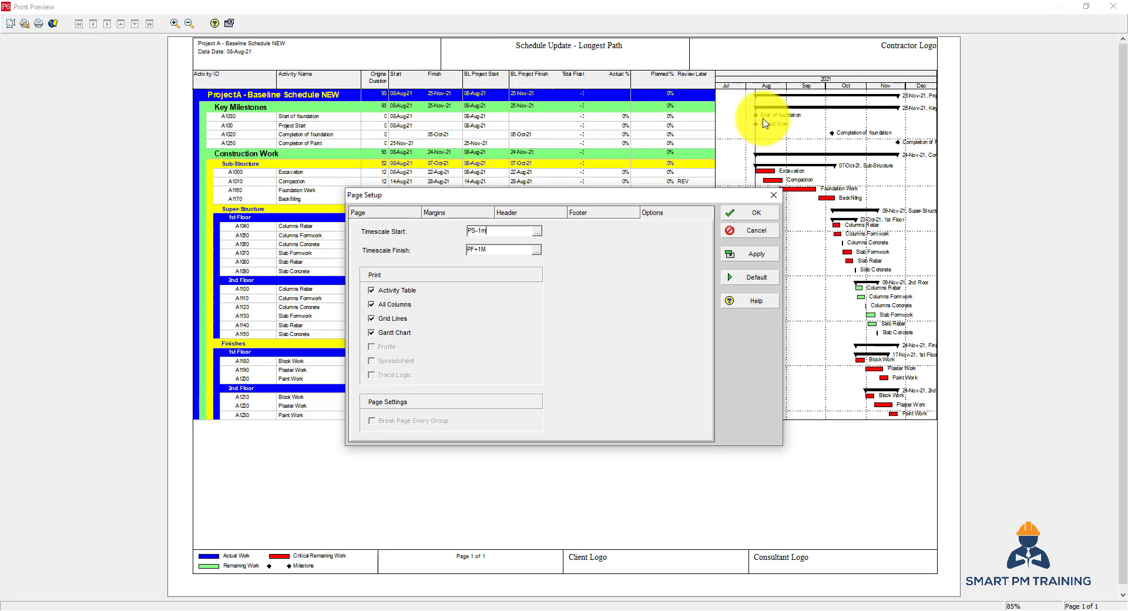
pyautogui.moveTo(717, 114)
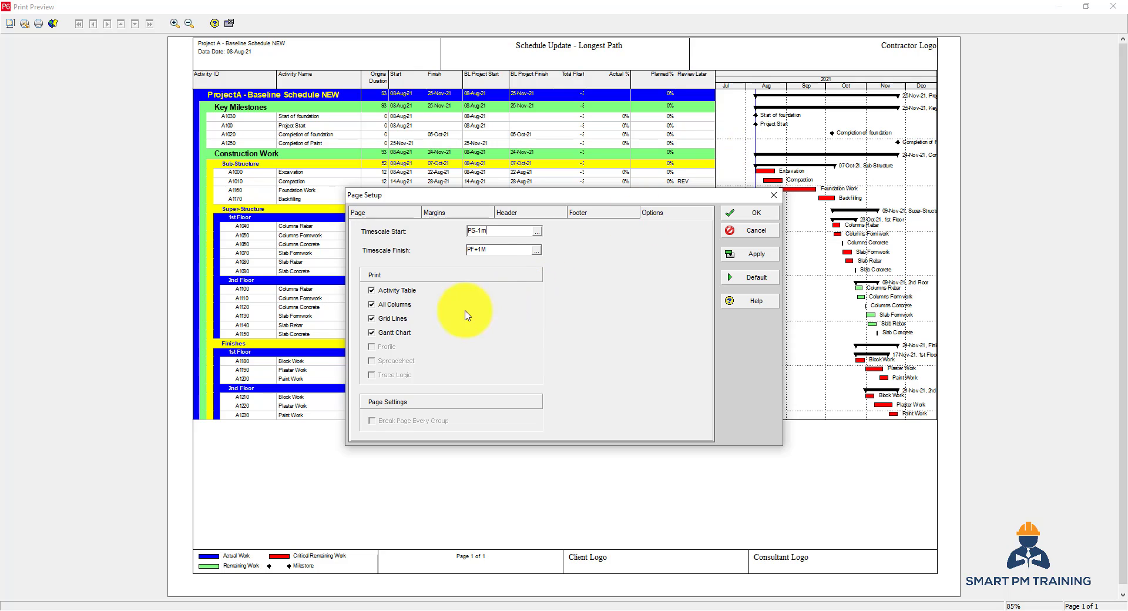
pyautogui.moveTo(512, 246)
pyautogui.write('w')
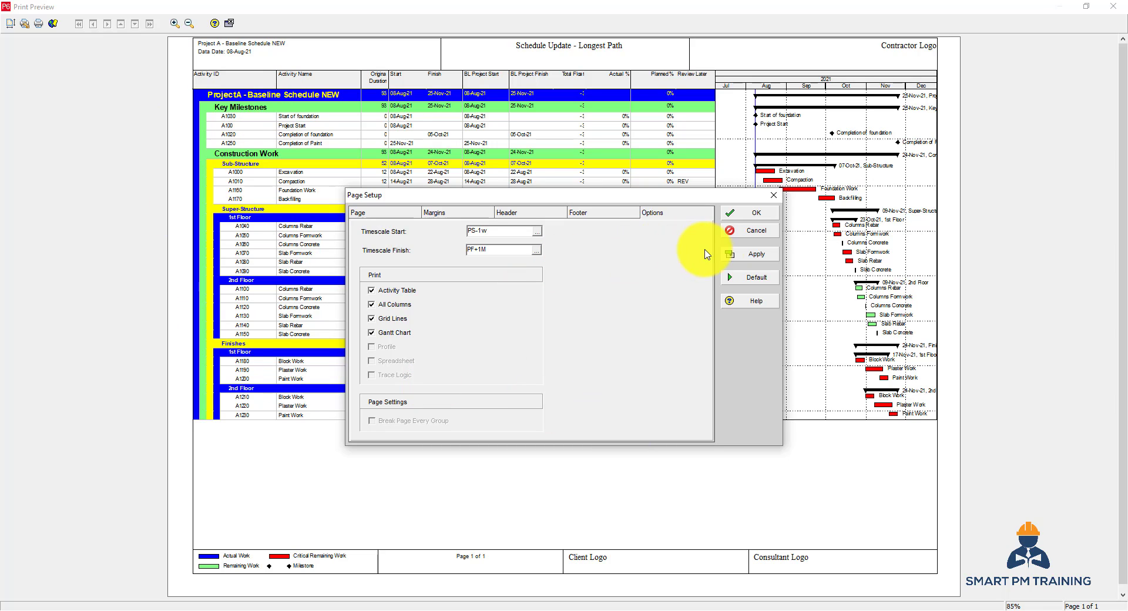
# Preview the schedule with a PS-1w timescale start, one week of padding.
pyautogui.click(749, 253)
pyautogui.write('m')
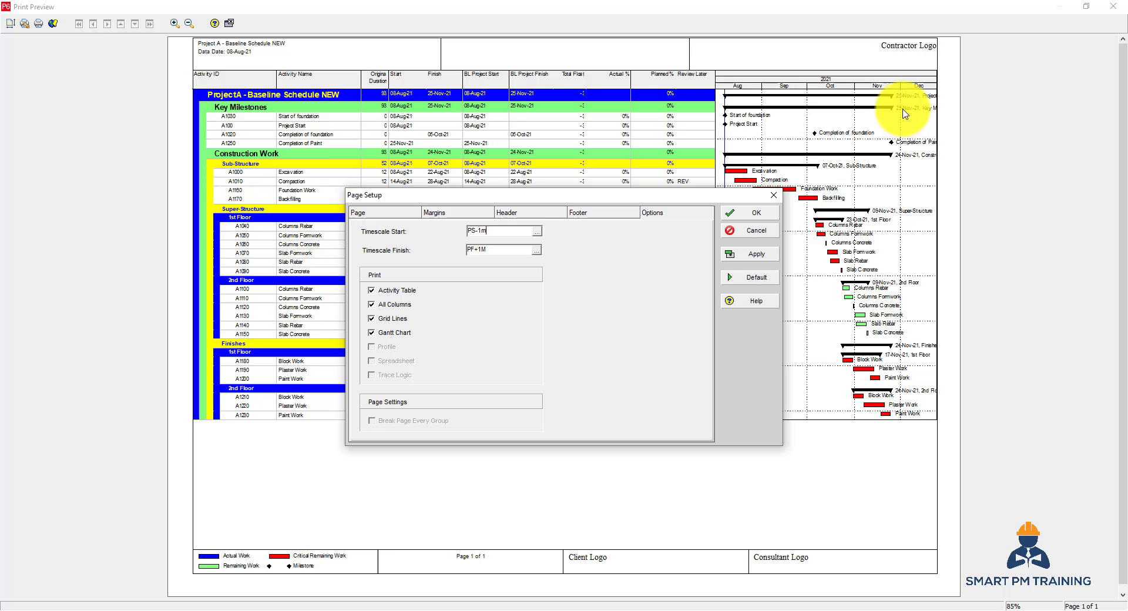
pyautogui.moveTo(920, 92)
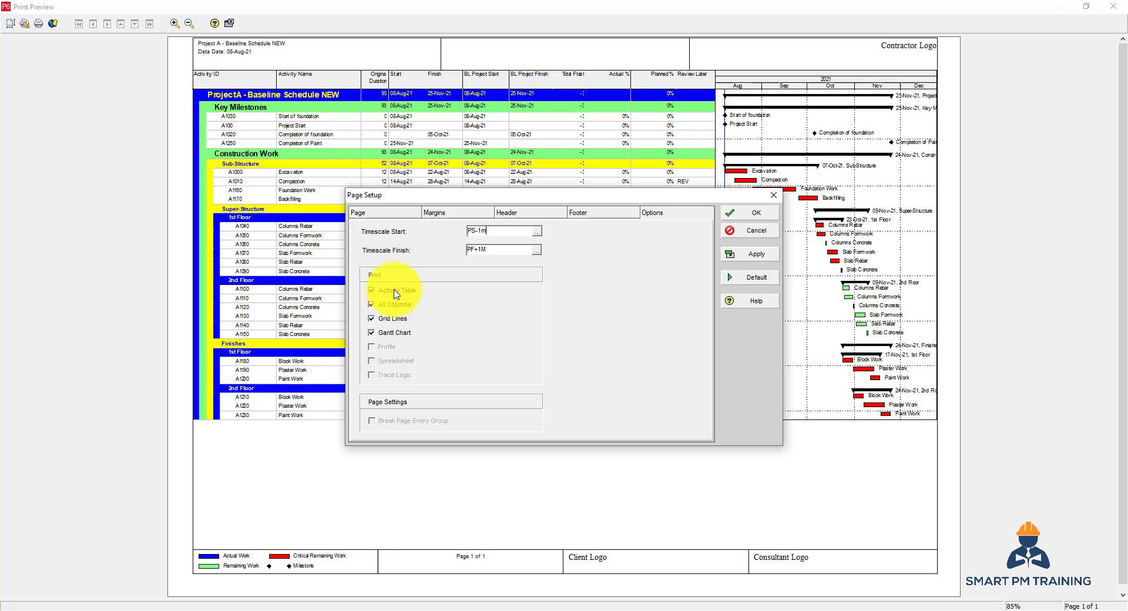
# Restore PS-1M timescale start and preview the printout without the Gantt chart.
pyautogui.click(372, 290)
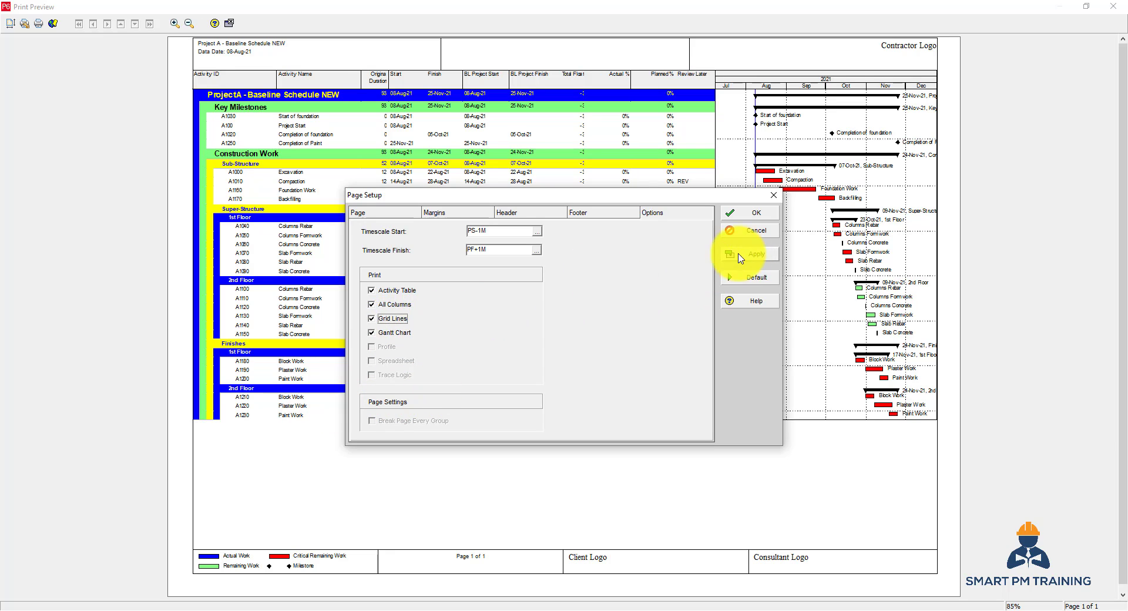
pyautogui.click(370, 332)
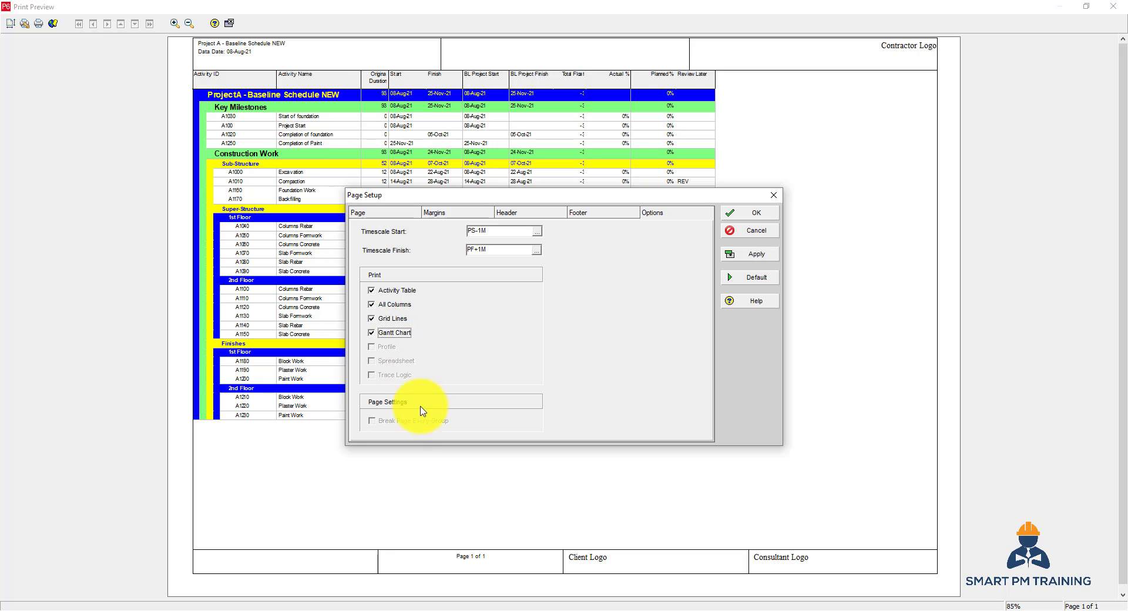
pyautogui.moveTo(582, 336)
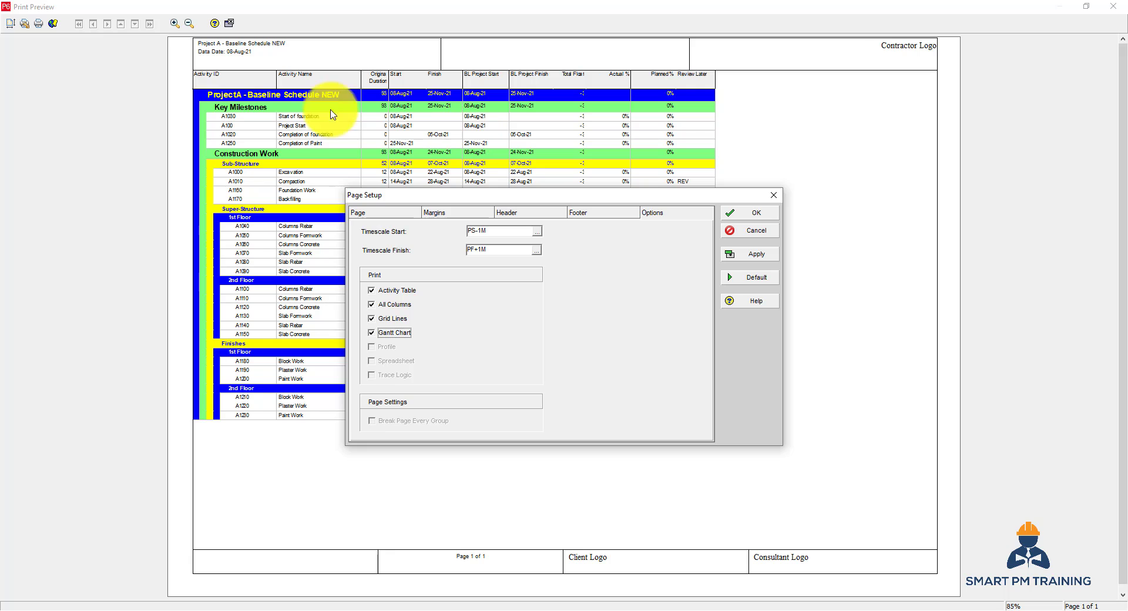
pyautogui.moveTo(750, 220)
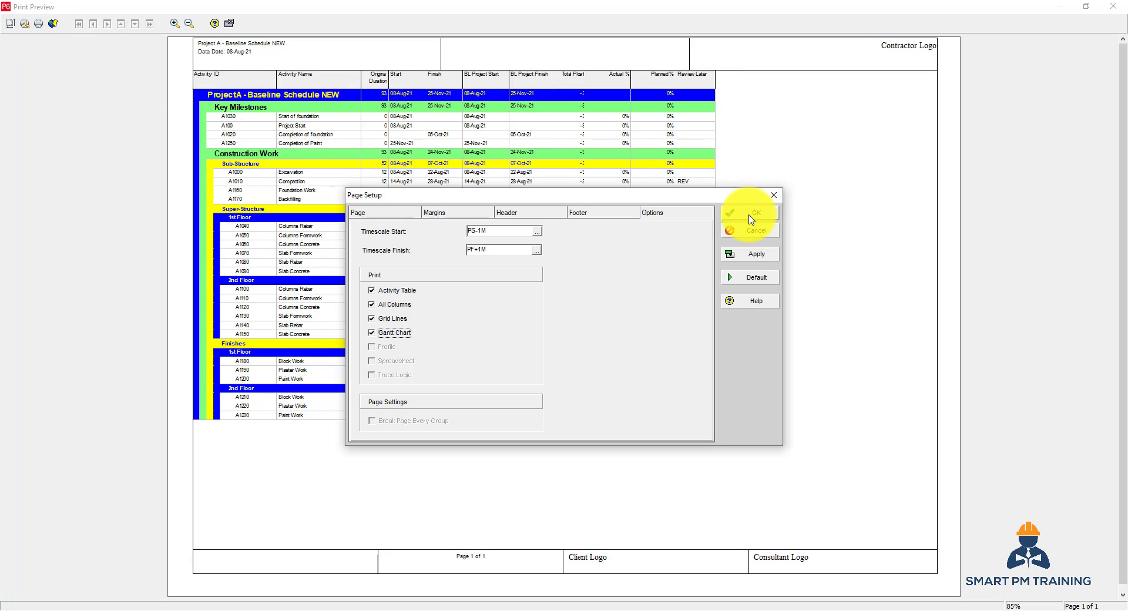
# Tick Profile under Print Options and preview the budgeted-units histogram beneath the Gantt chart.
pyautogui.click(747, 211)
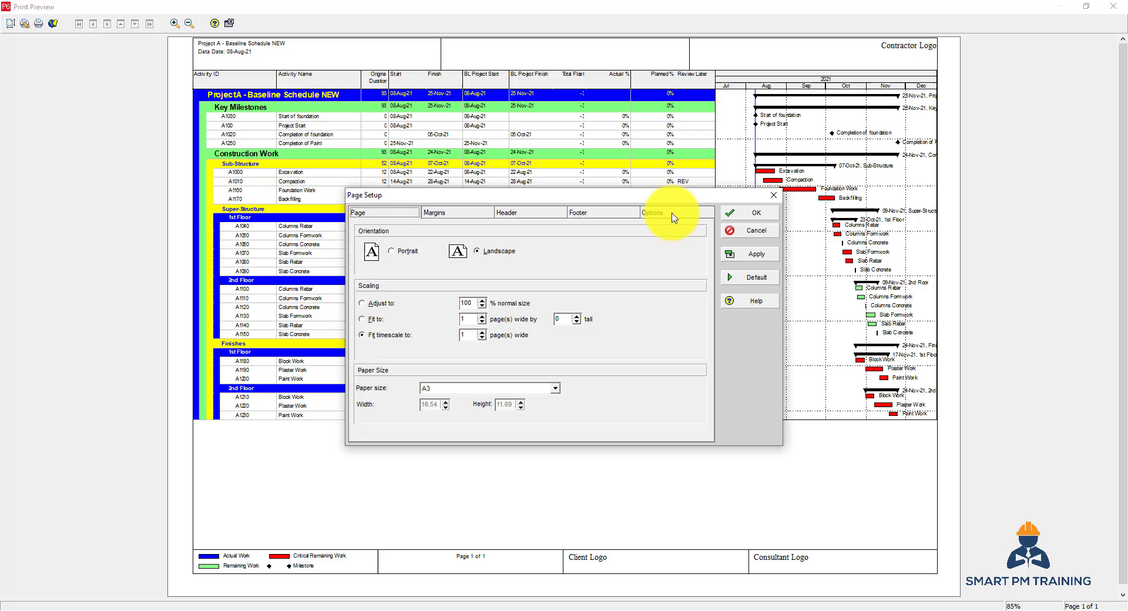
pyautogui.click(651, 212)
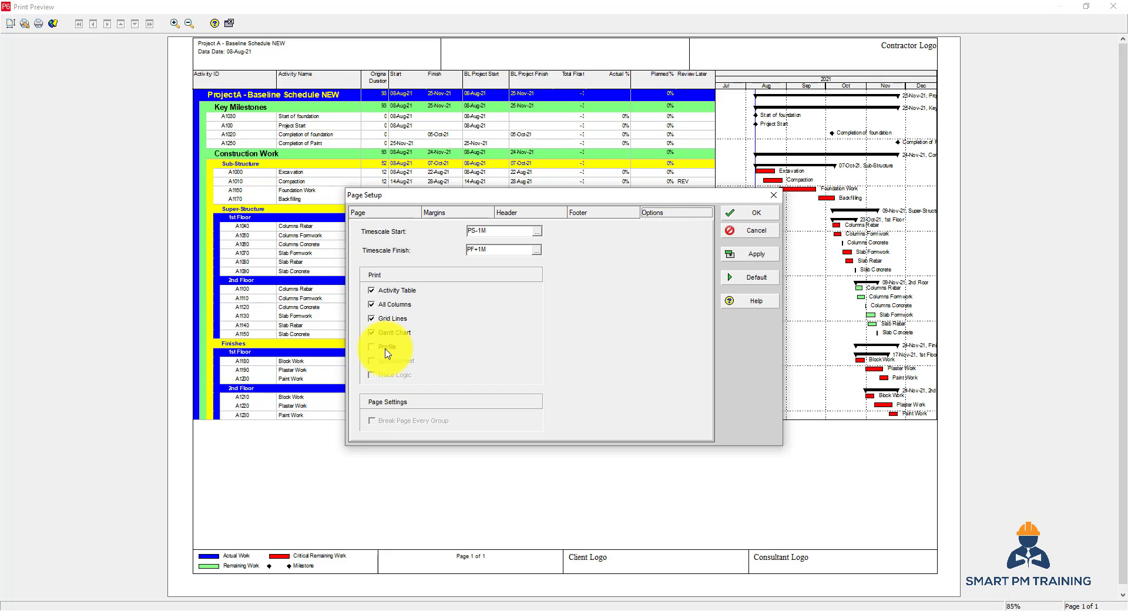
pyautogui.click(371, 346)
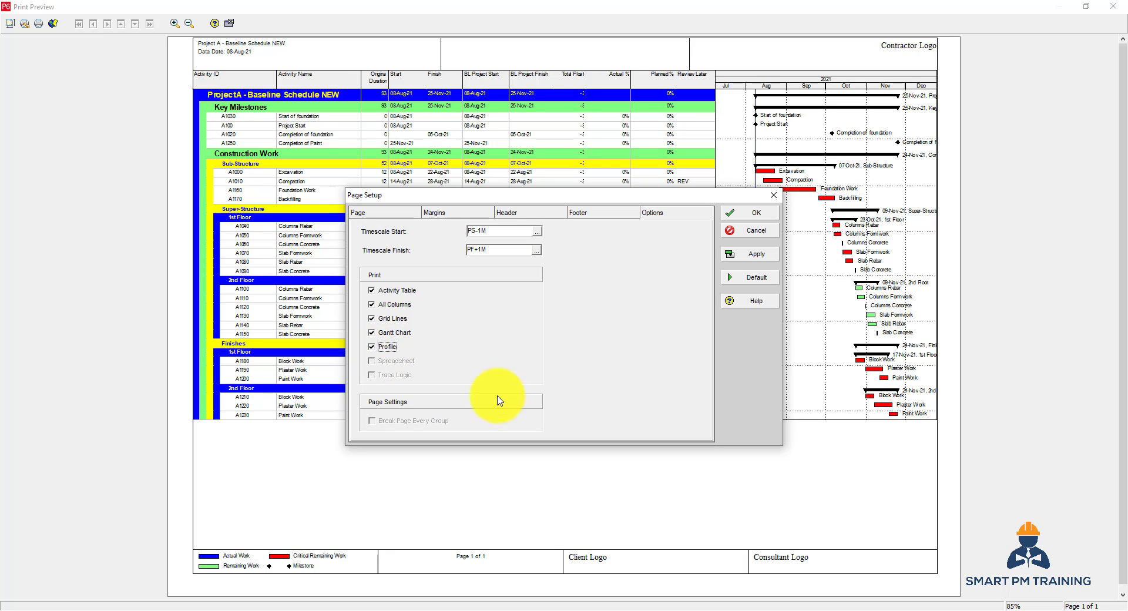
pyautogui.click(748, 254)
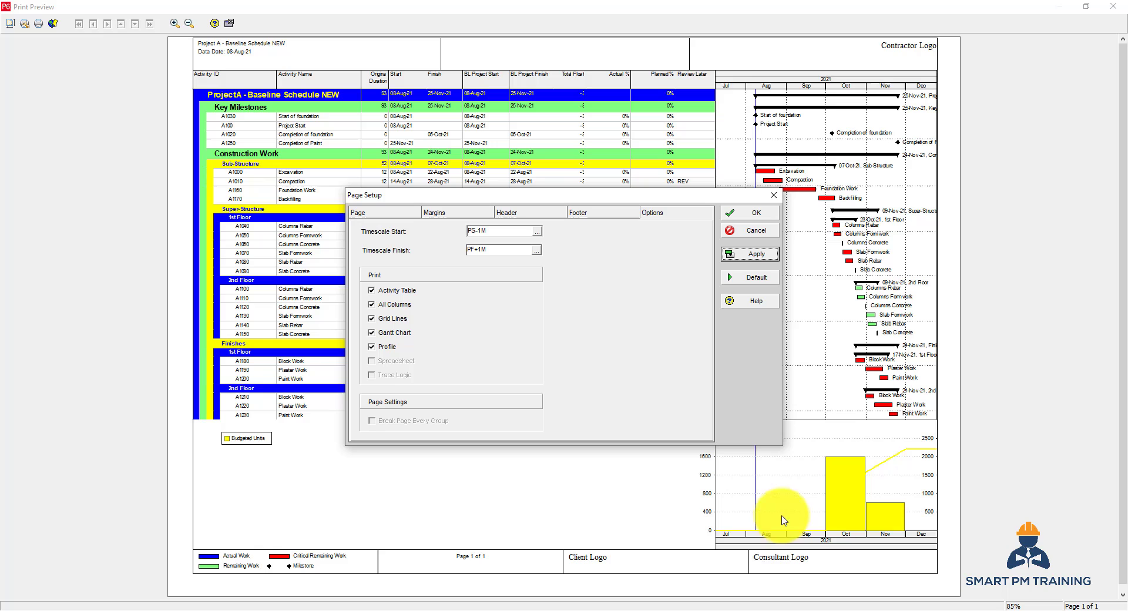
pyautogui.moveTo(744, 505)
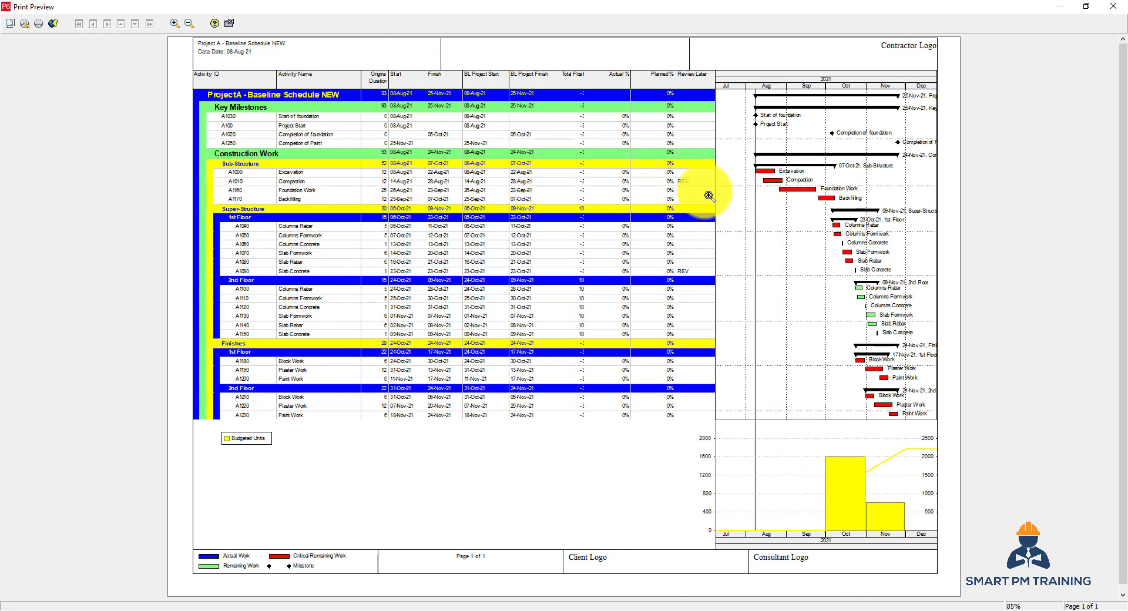
pyautogui.moveTo(38, 23)
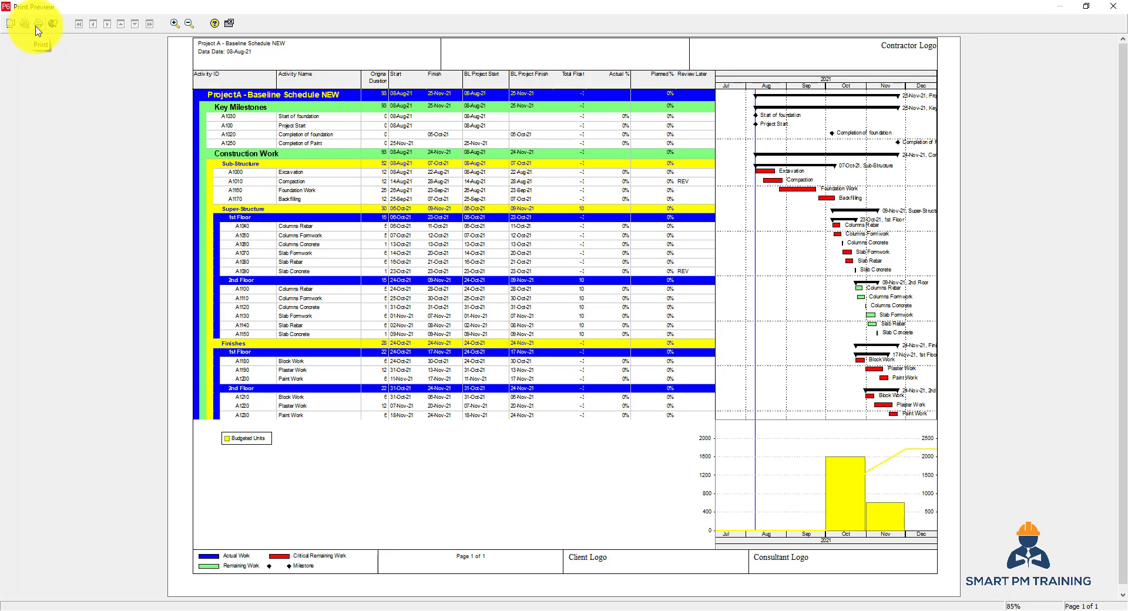
pyautogui.click(38, 23)
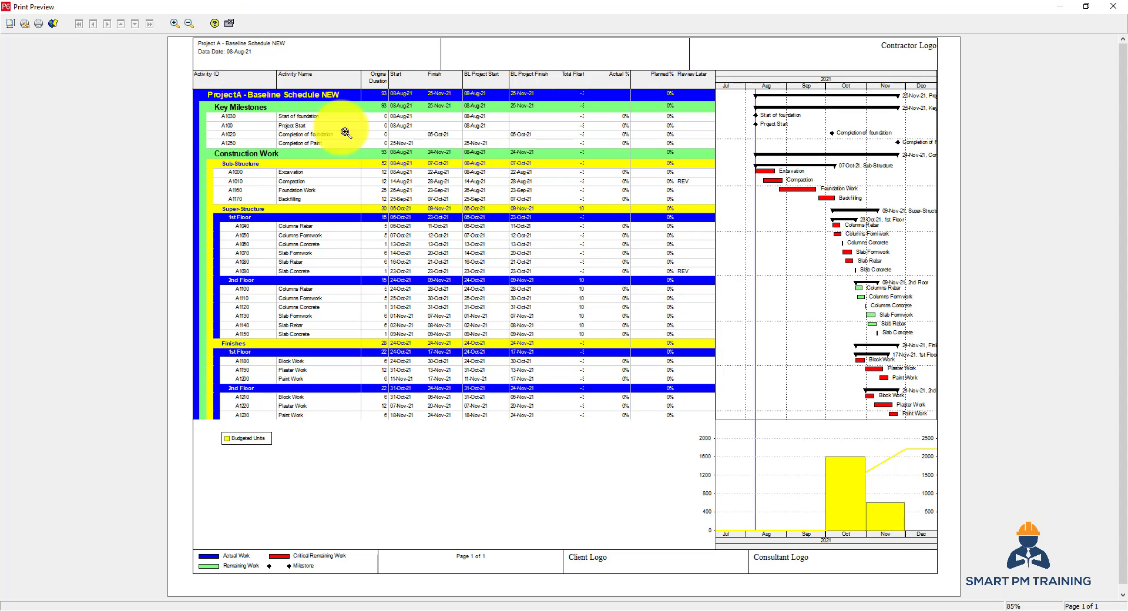
pyautogui.moveTo(1057, 468)
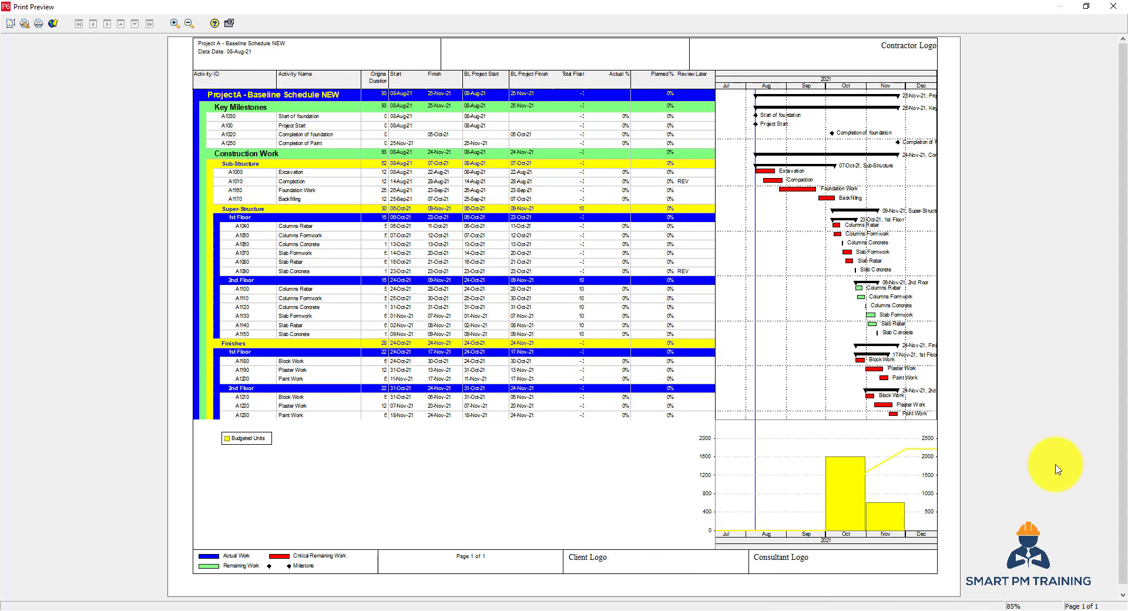
pyautogui.moveTo(203, 287)
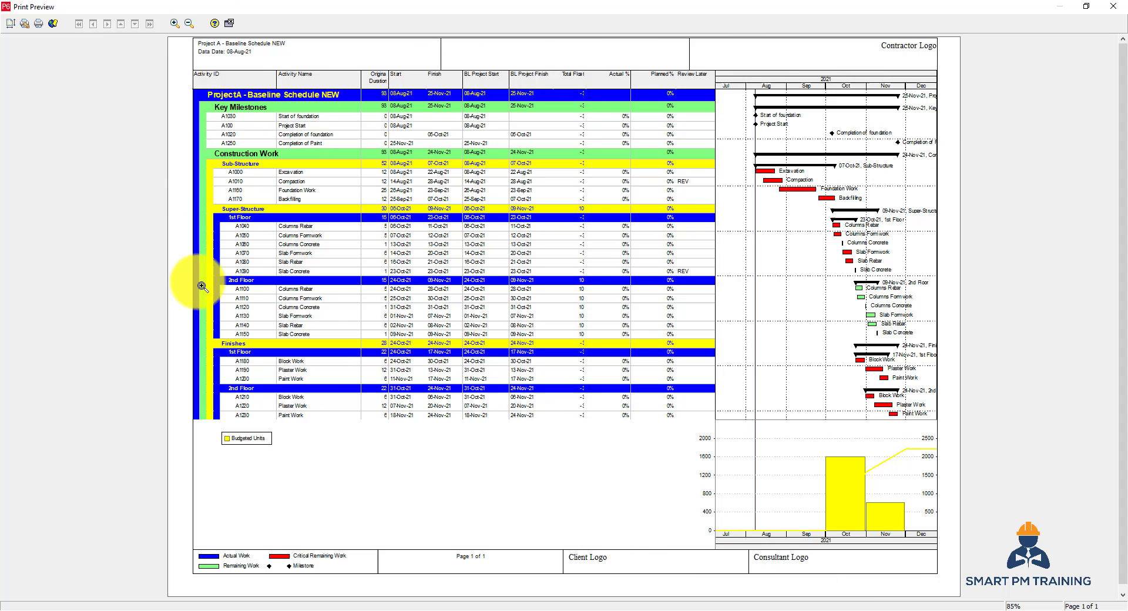